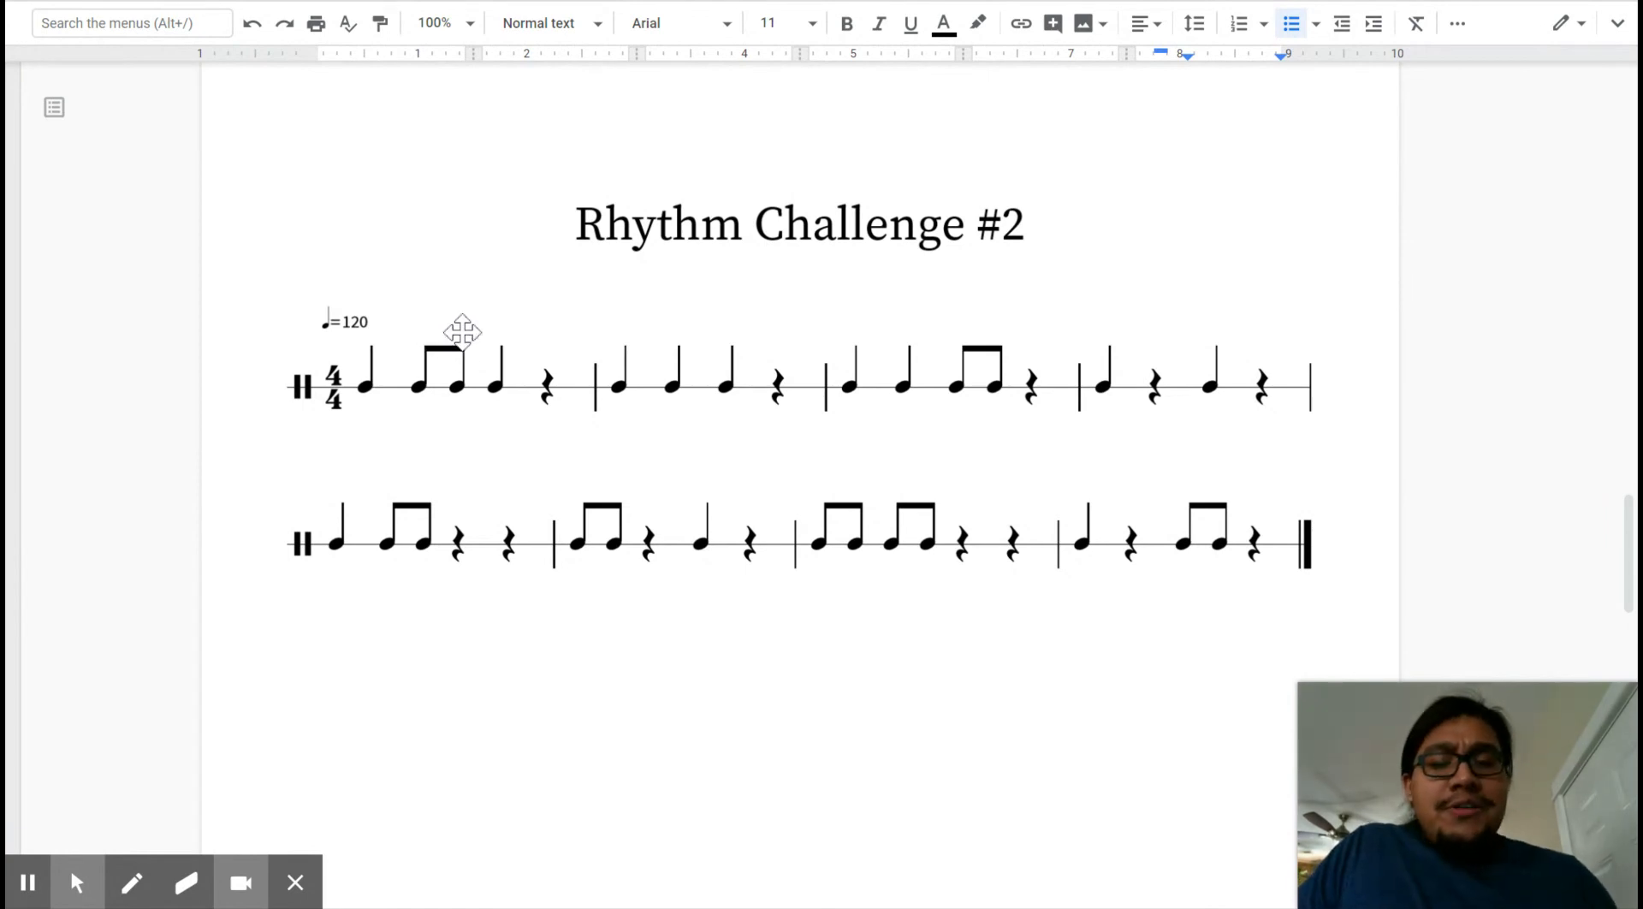
pyautogui.moveTo(554, 421)
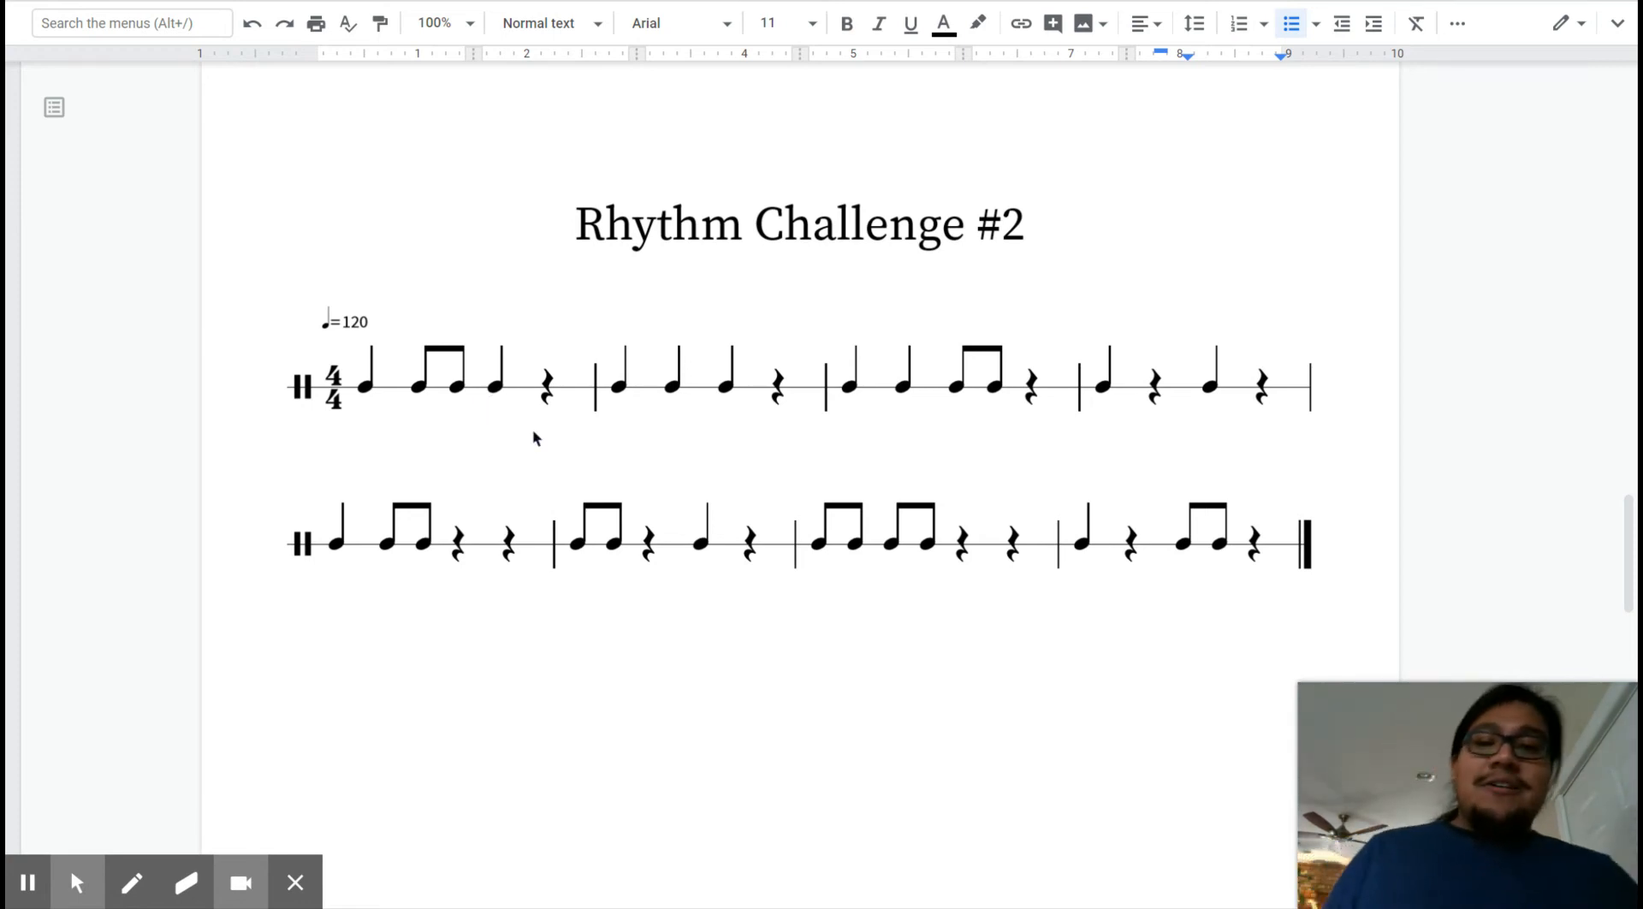
pyautogui.moveTo(366, 414)
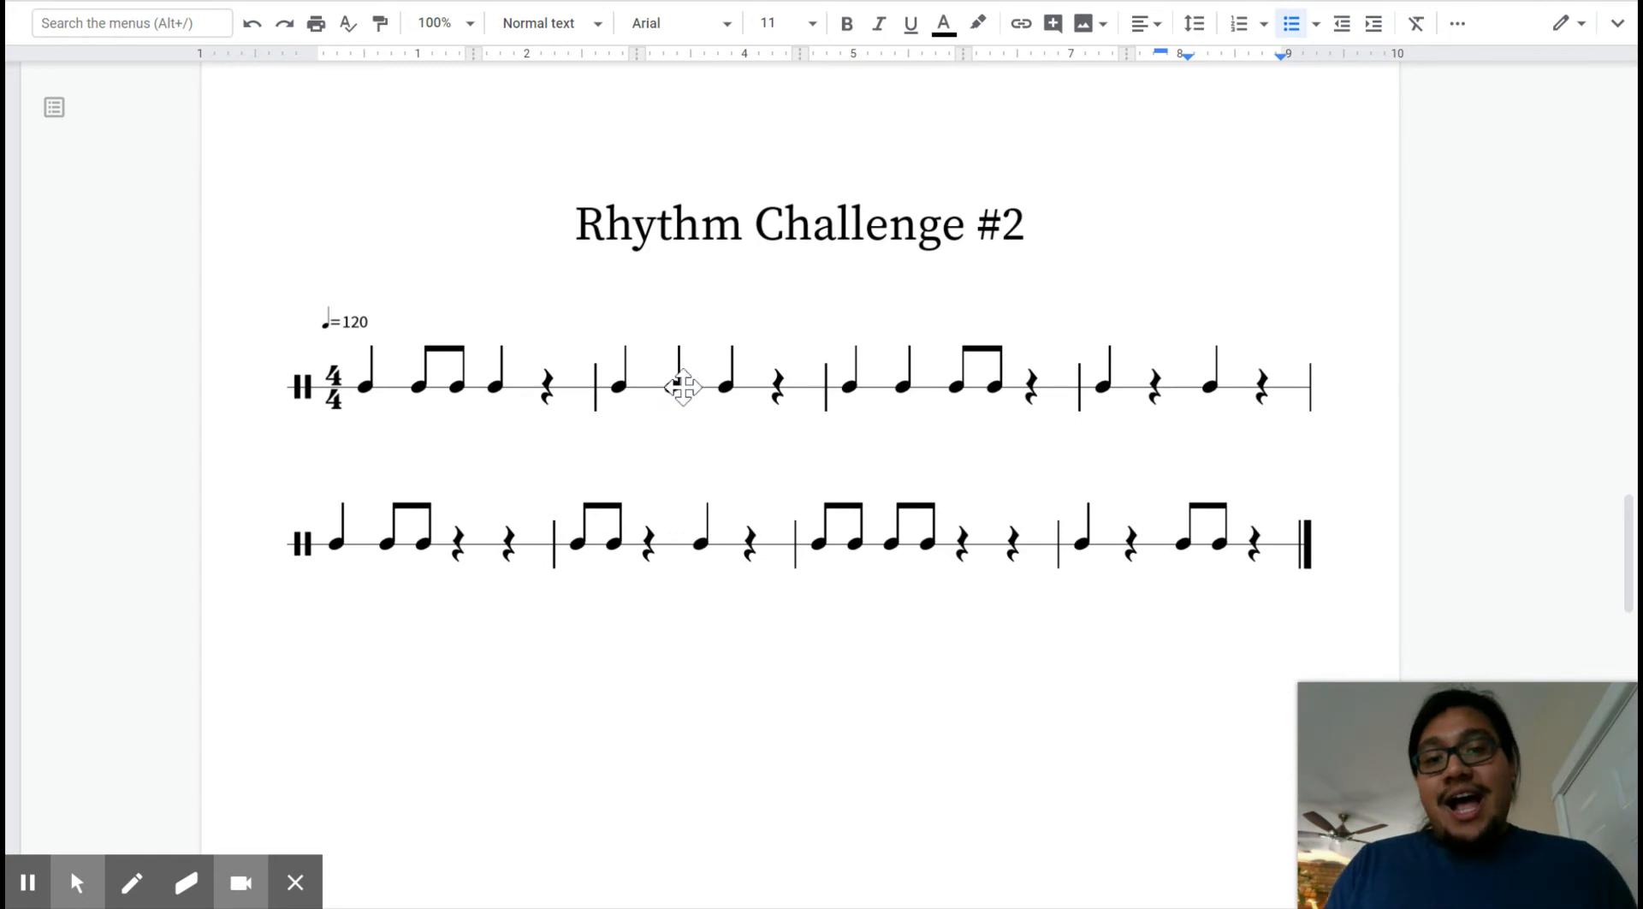
pyautogui.moveTo(864, 432)
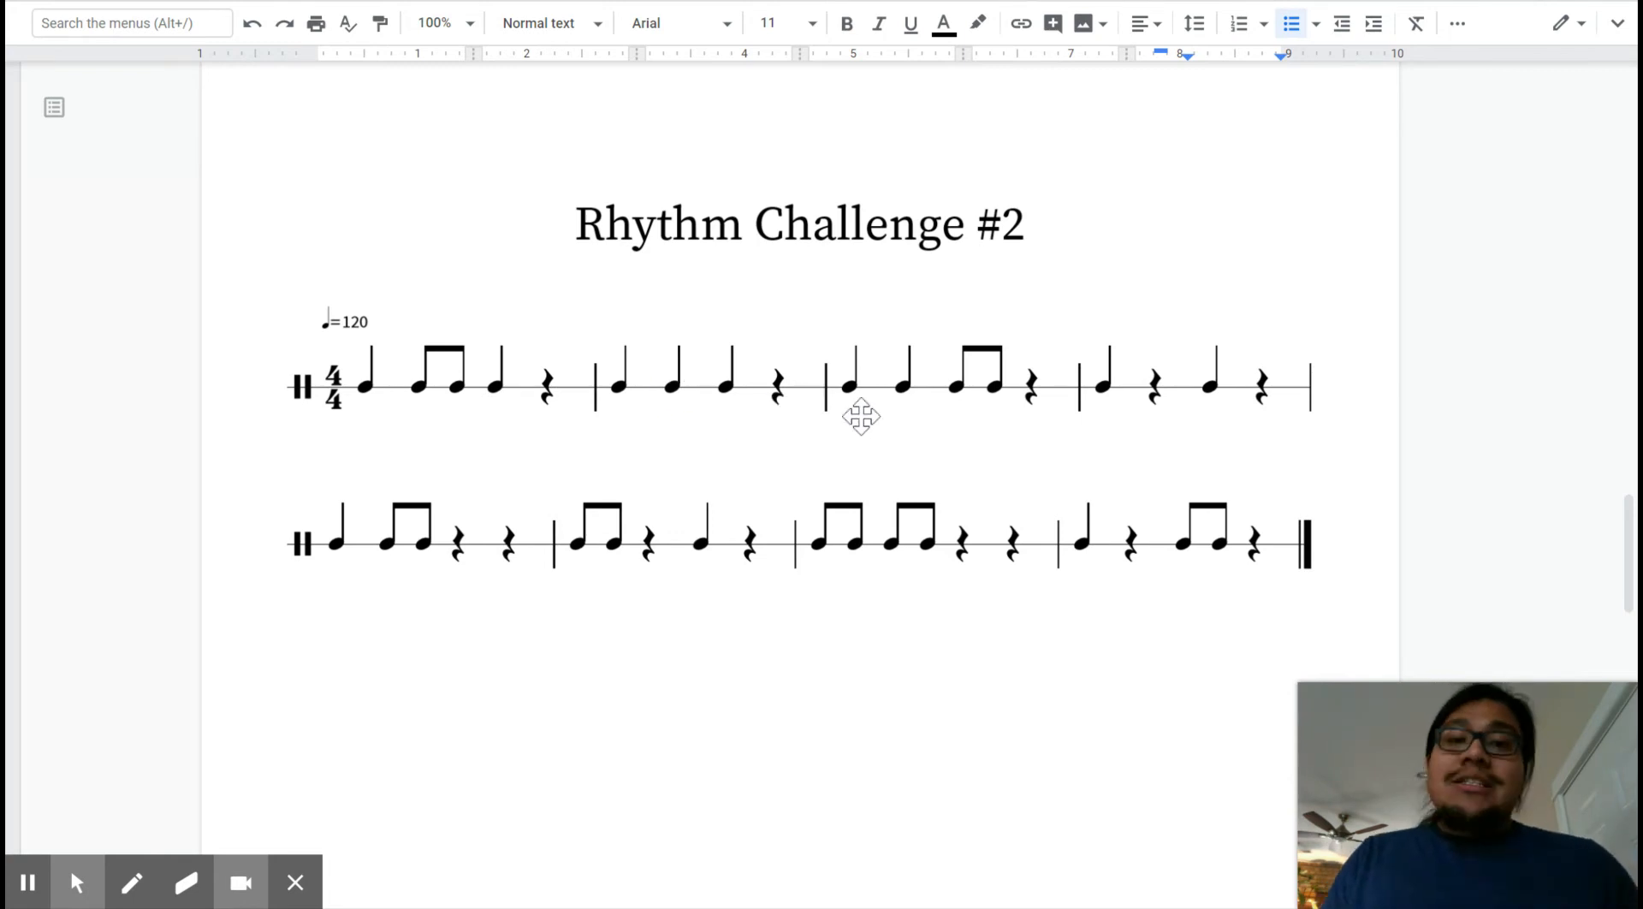
pyautogui.moveTo(1008, 421)
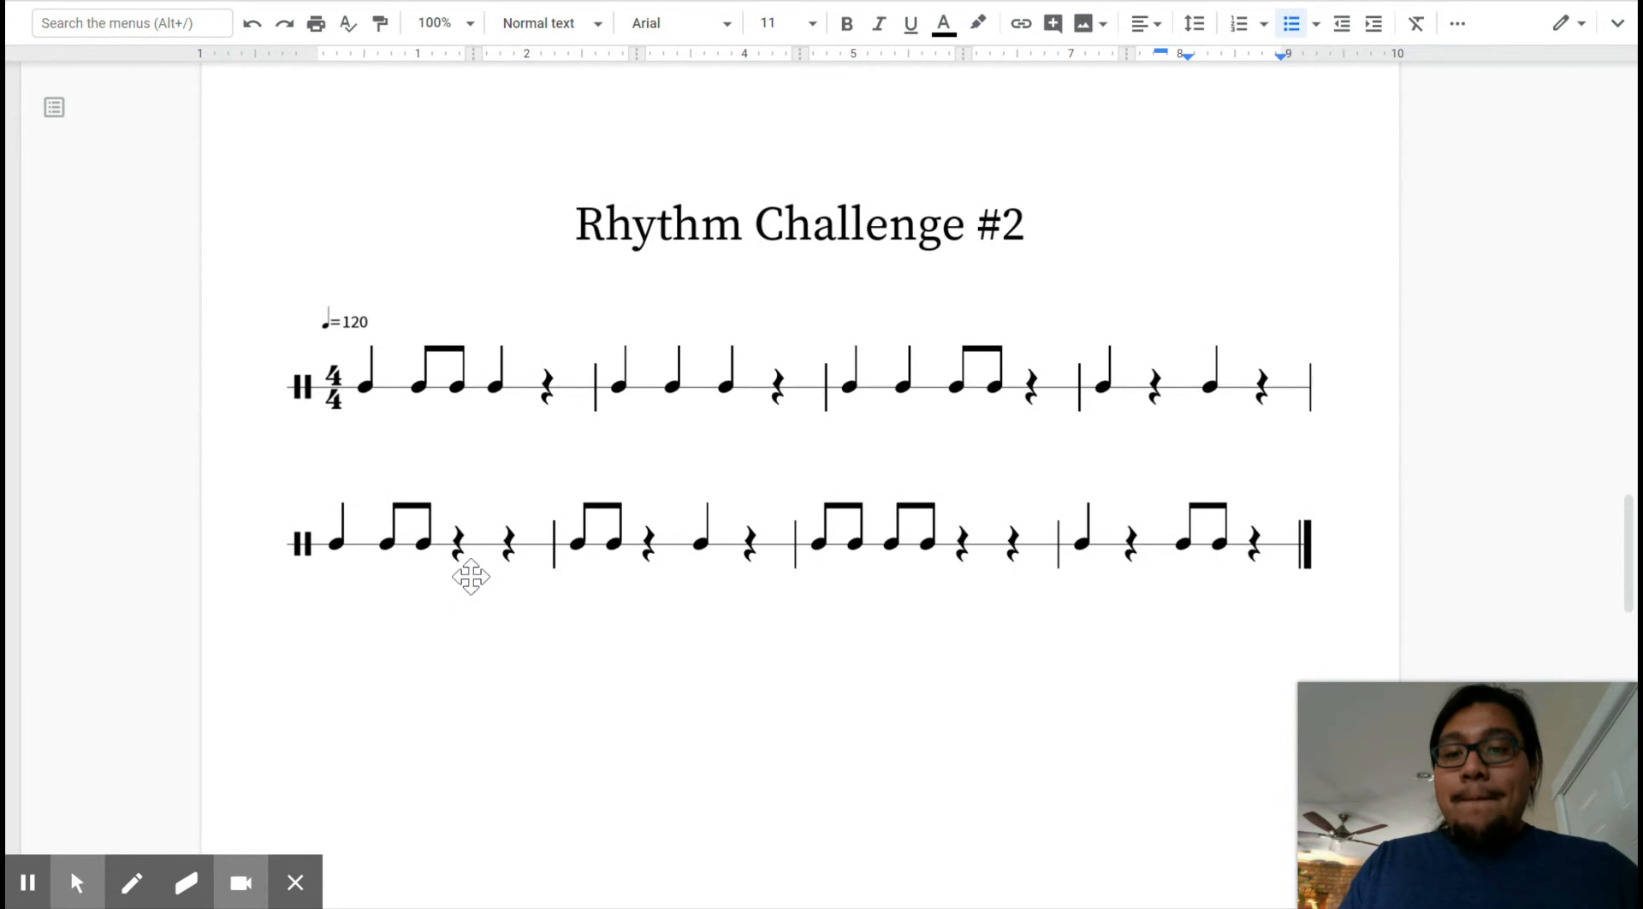
pyautogui.moveTo(647, 579)
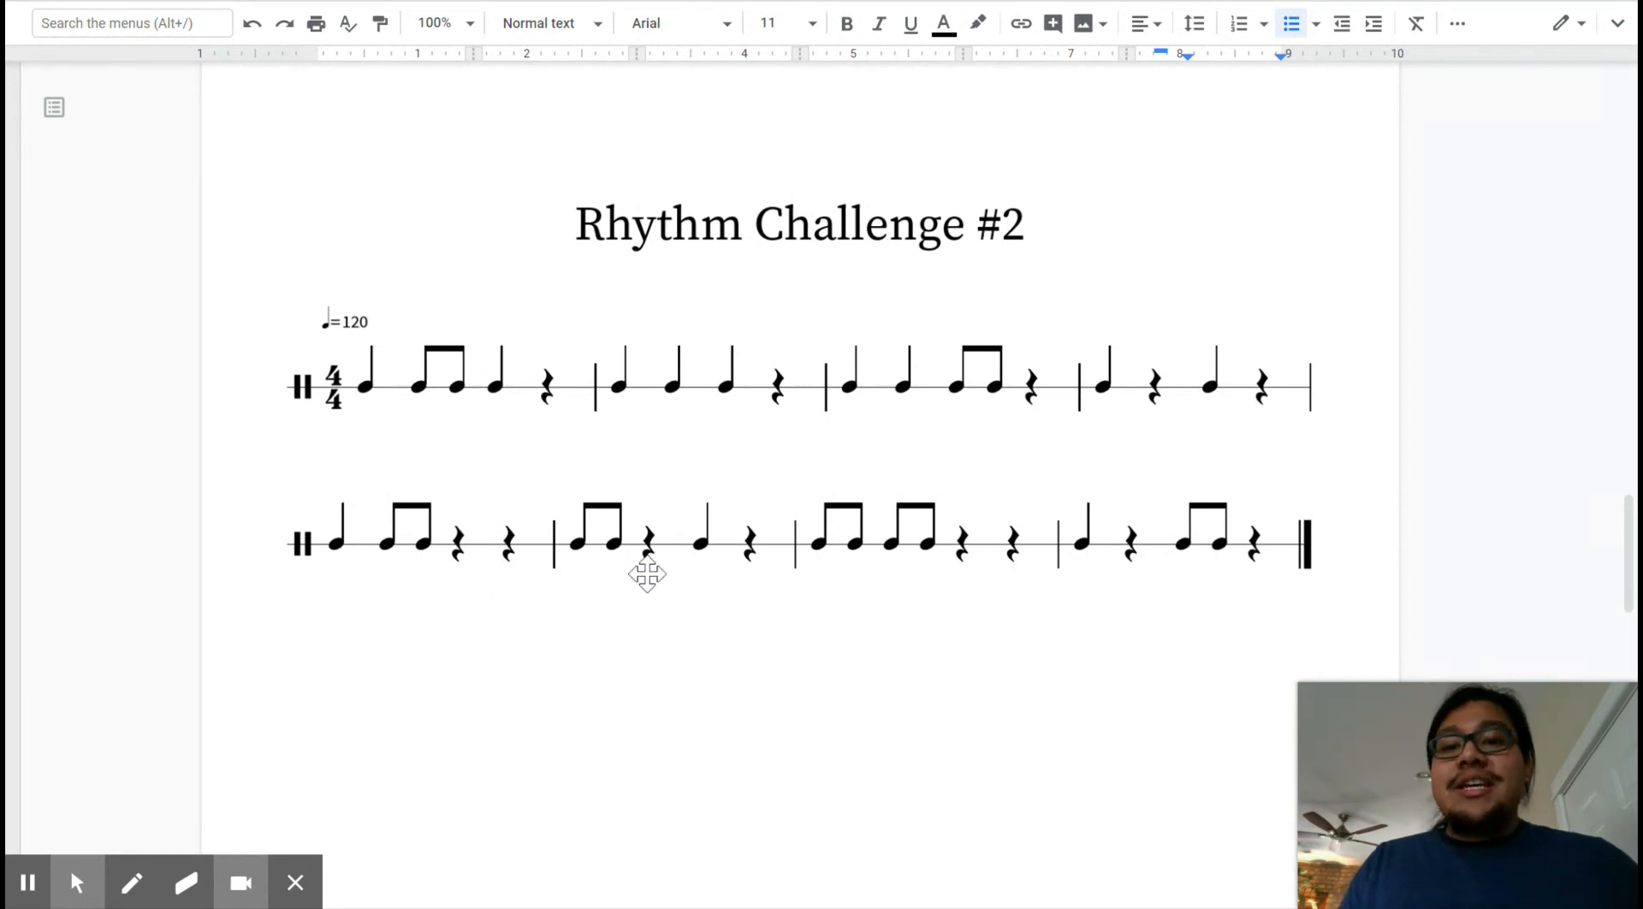
pyautogui.moveTo(782, 570)
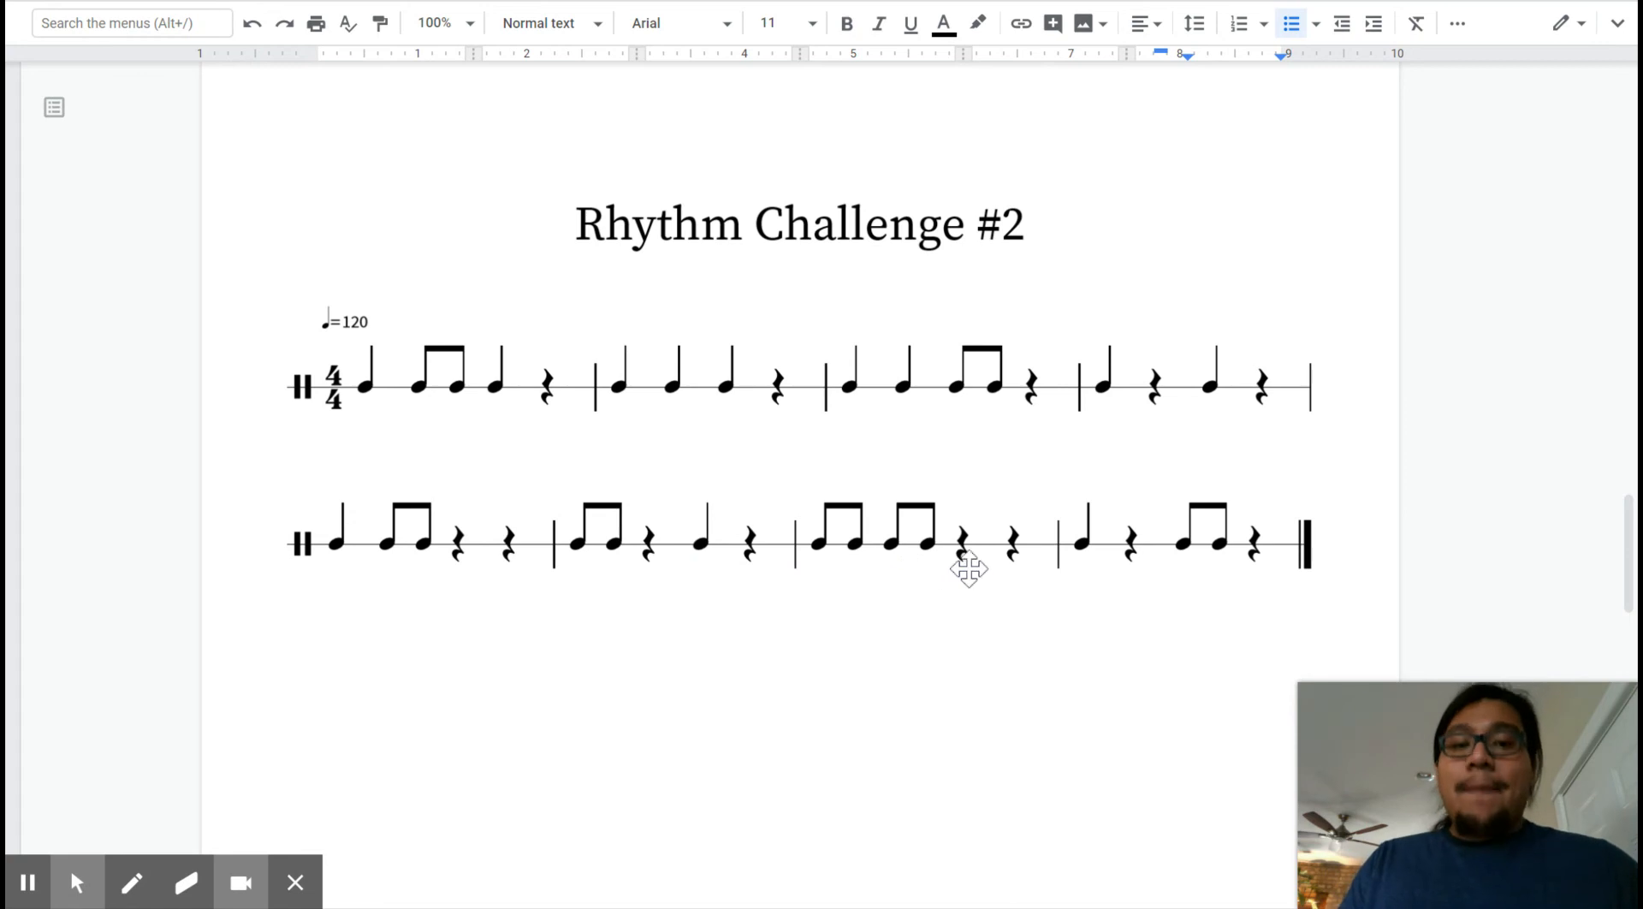
pyautogui.moveTo(1137, 574)
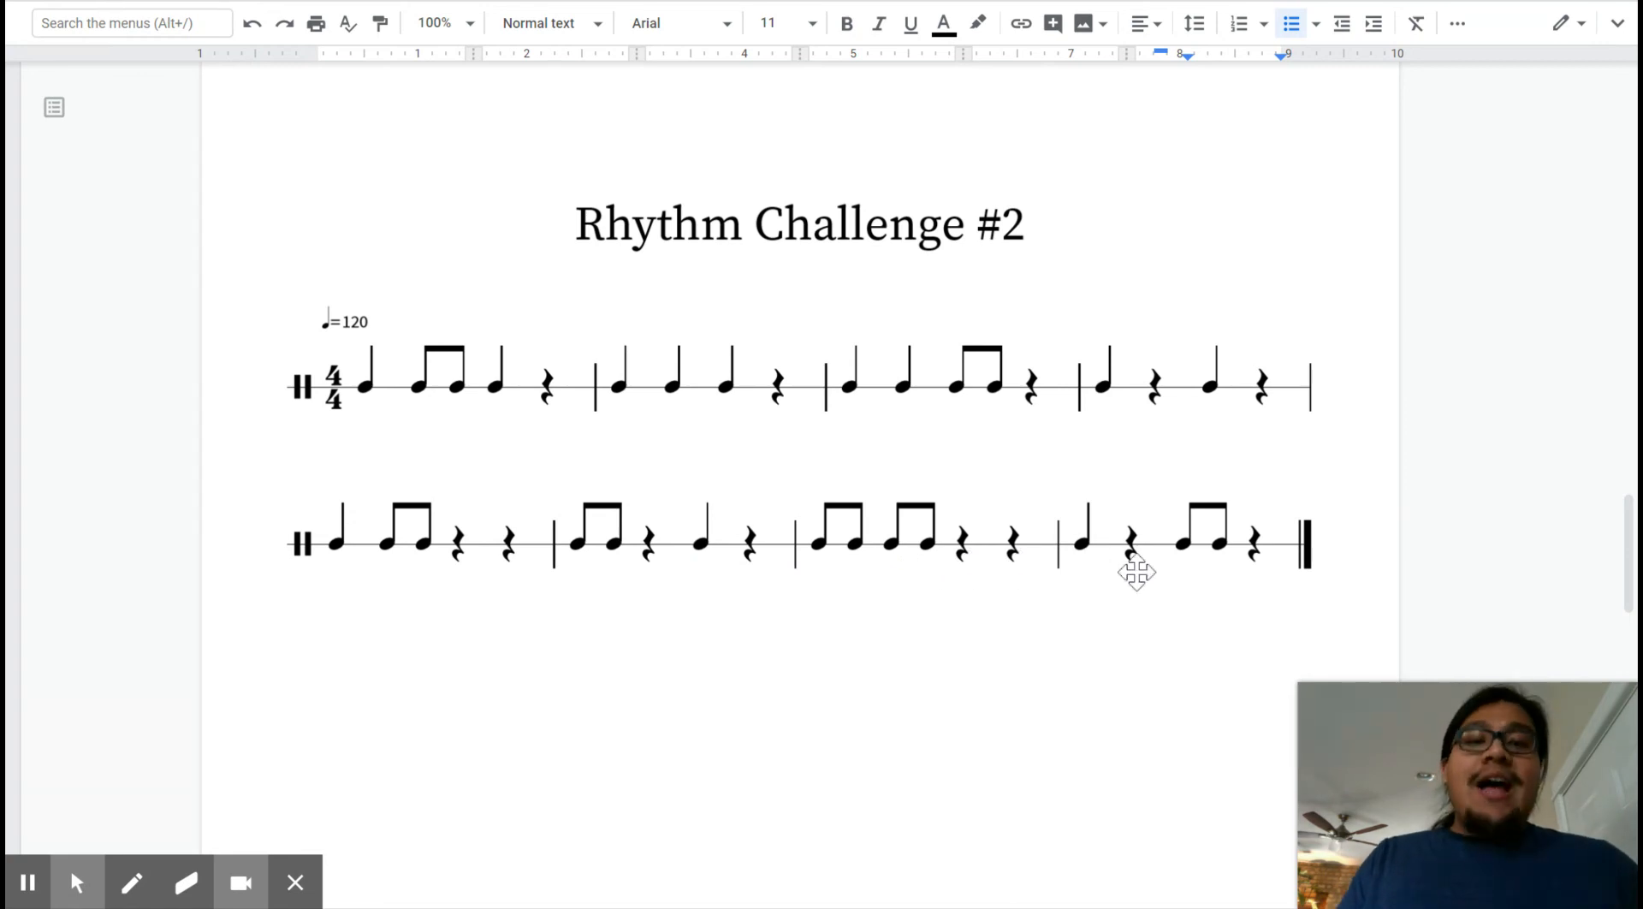
pyautogui.moveTo(1259, 575)
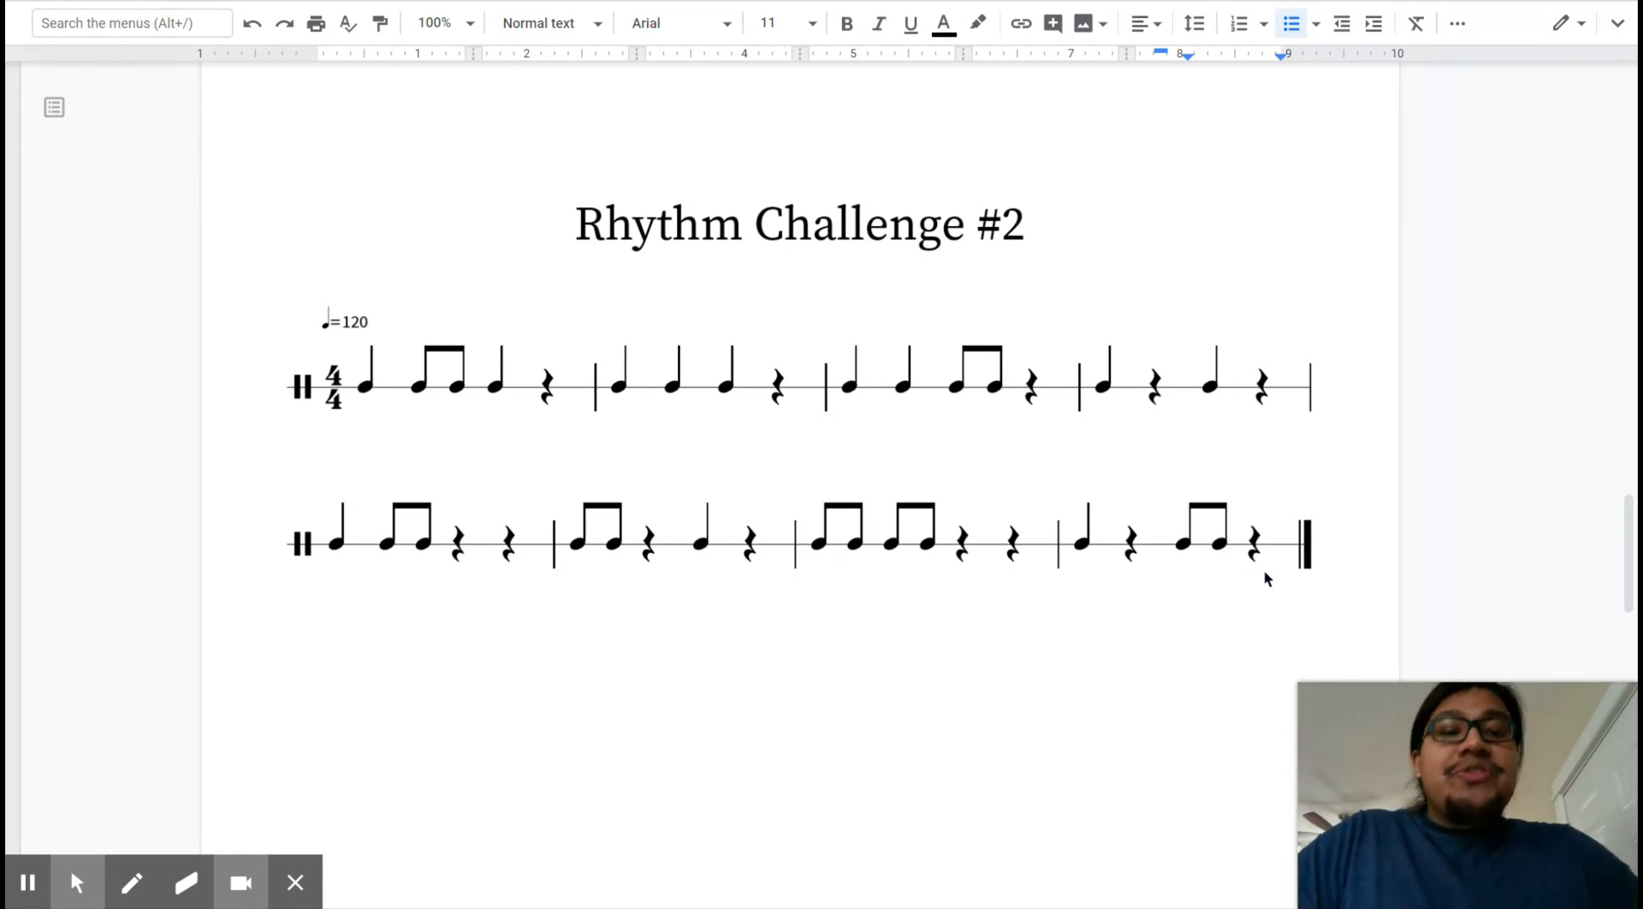
pyautogui.moveTo(533, 407)
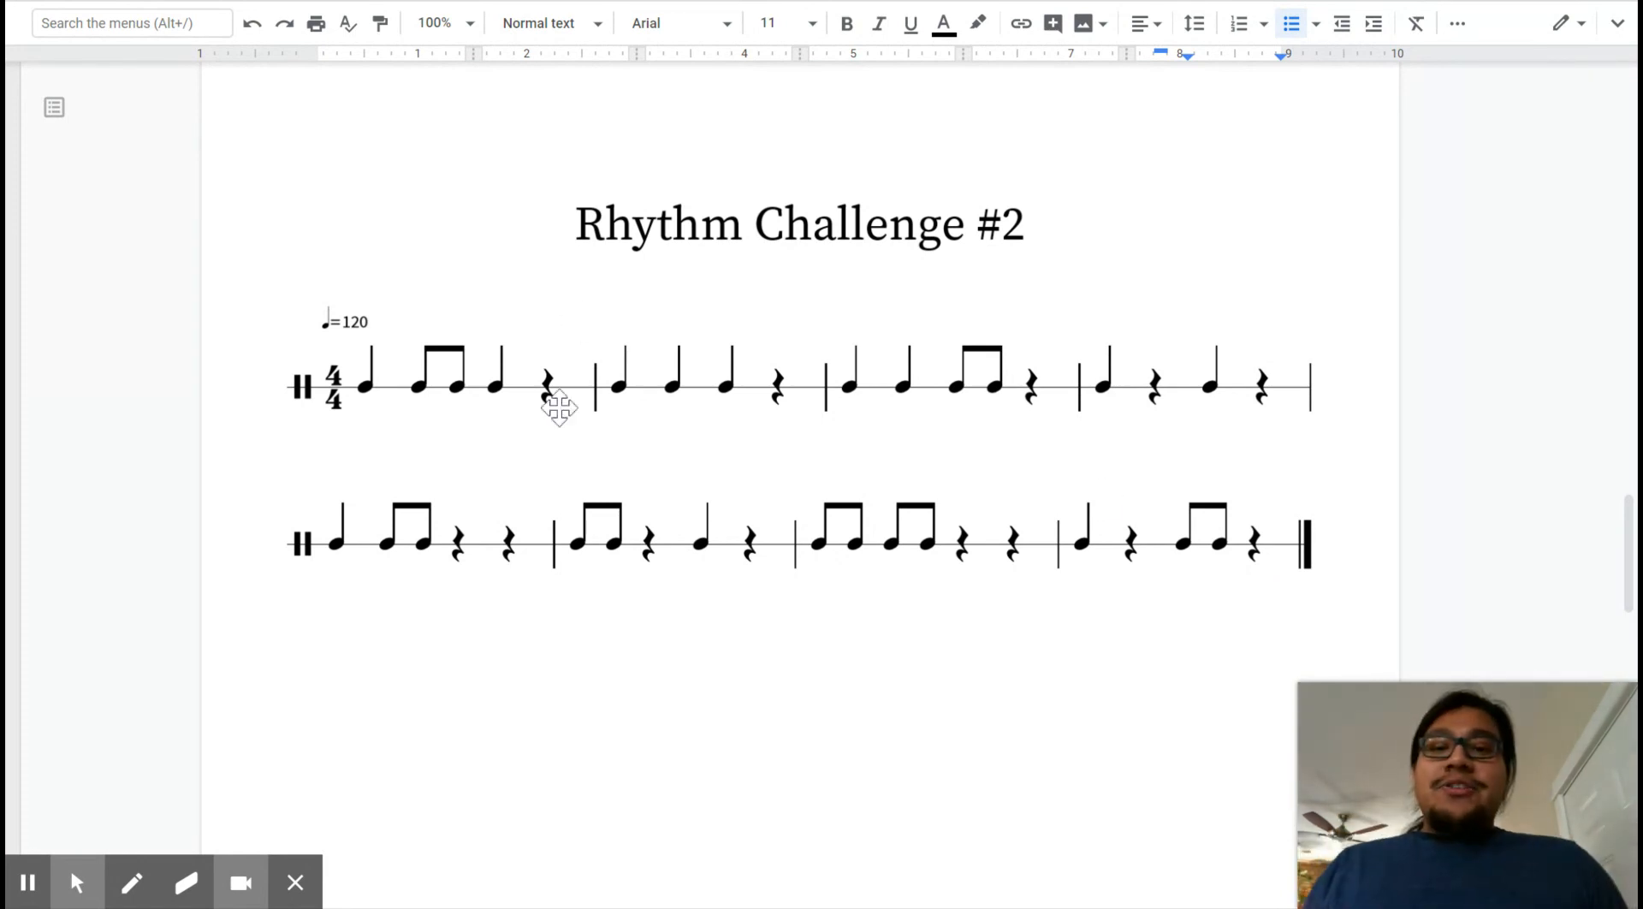
pyautogui.moveTo(534, 429)
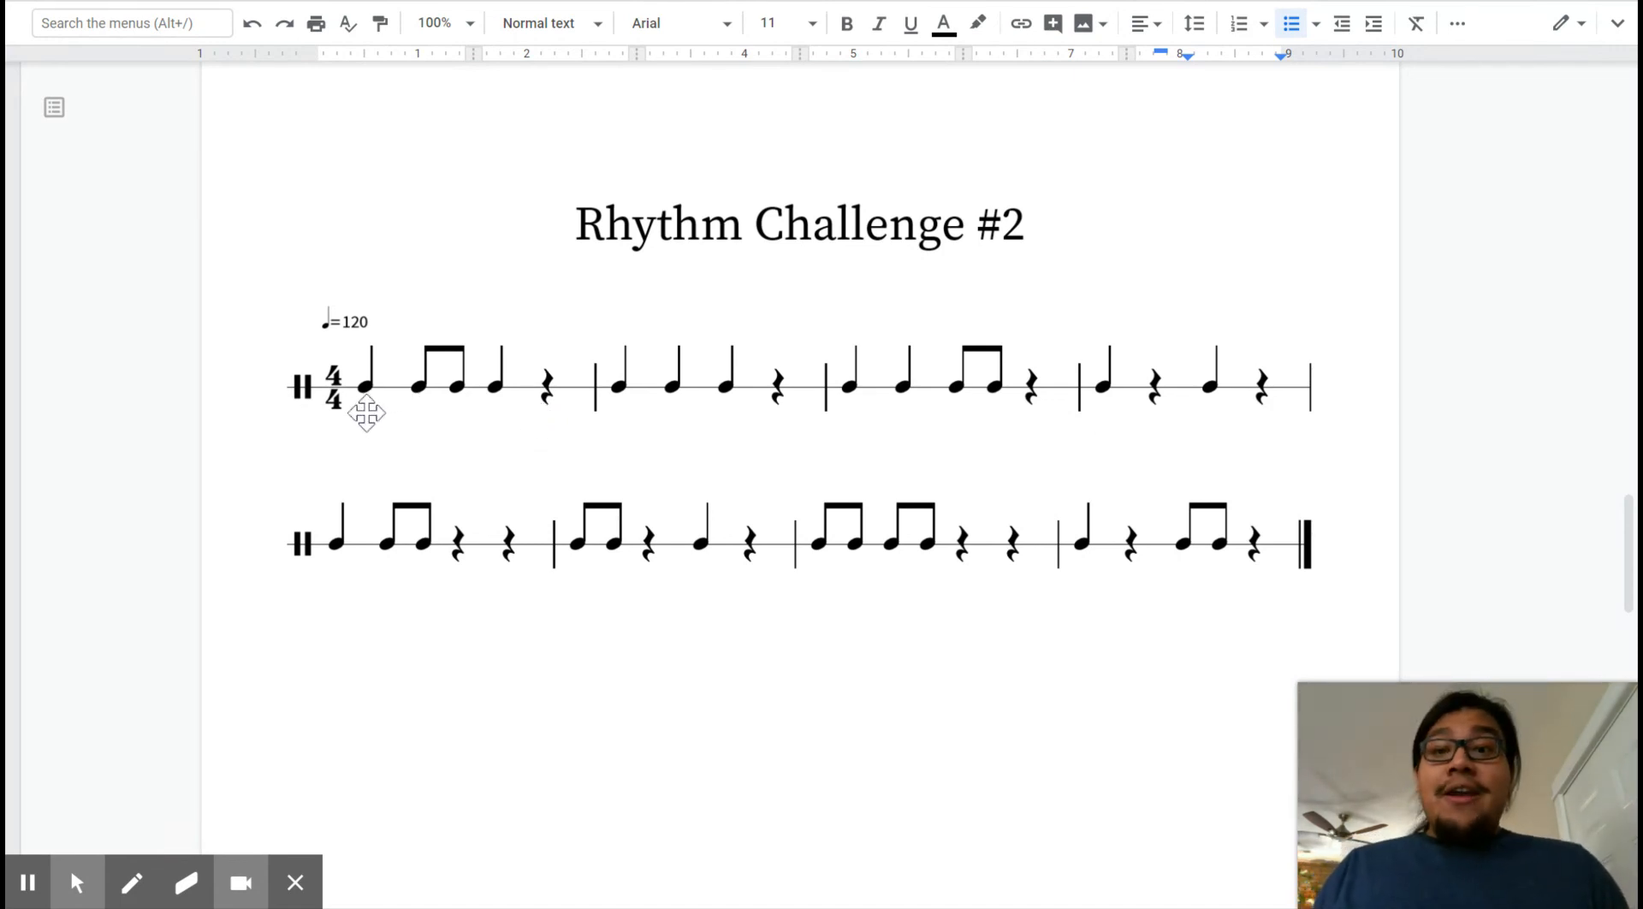
pyautogui.moveTo(441, 411)
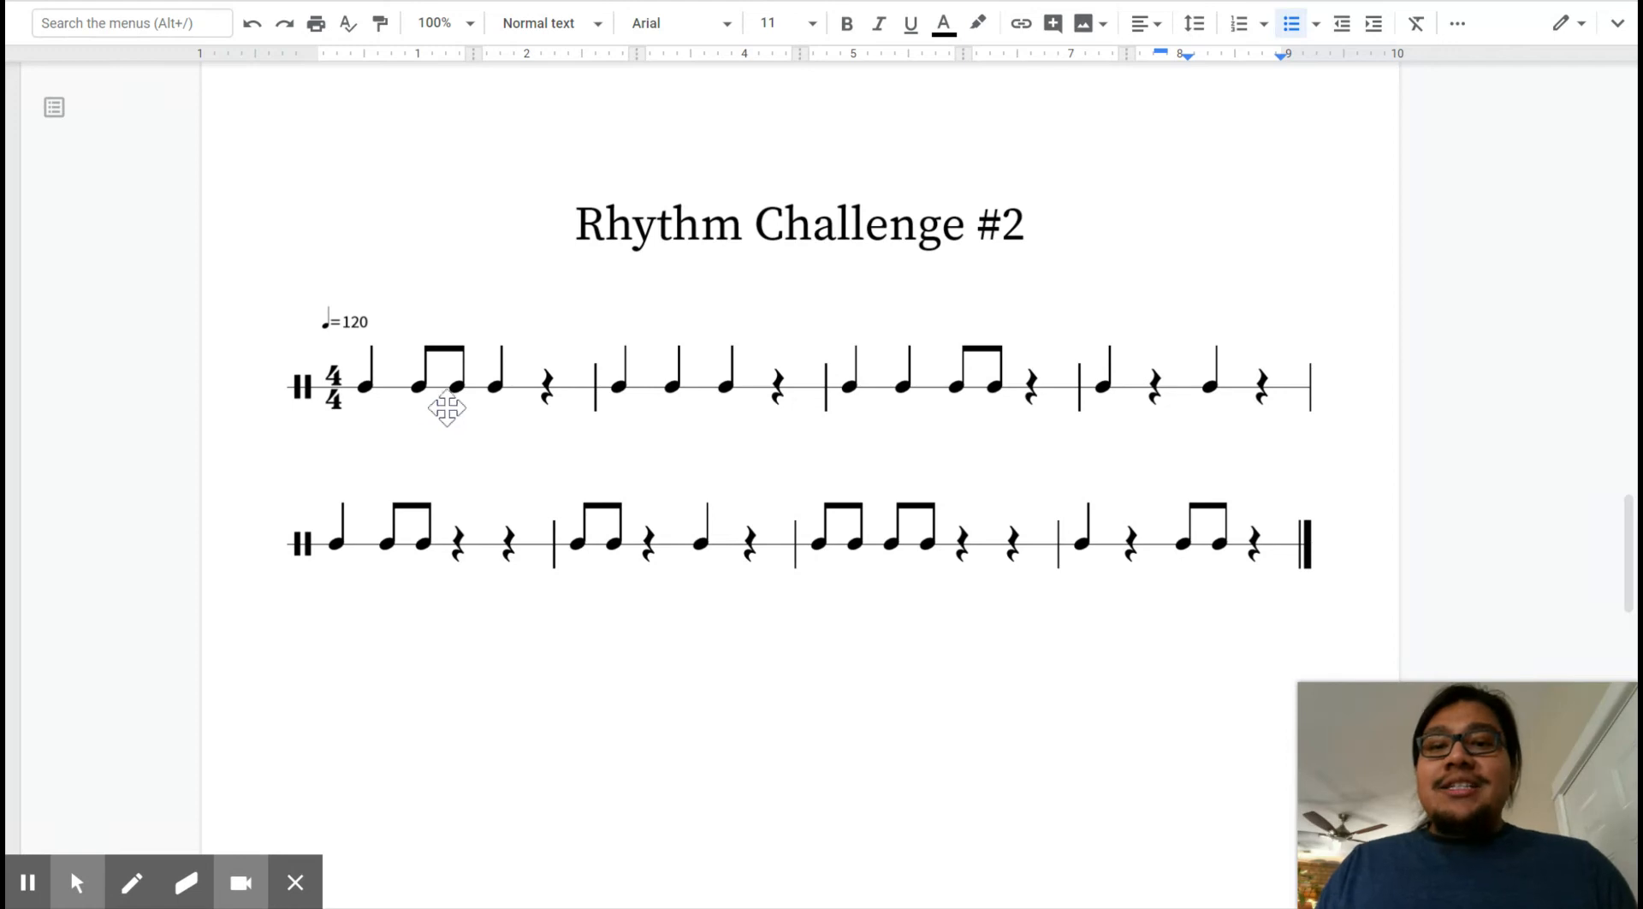
pyautogui.moveTo(535, 419)
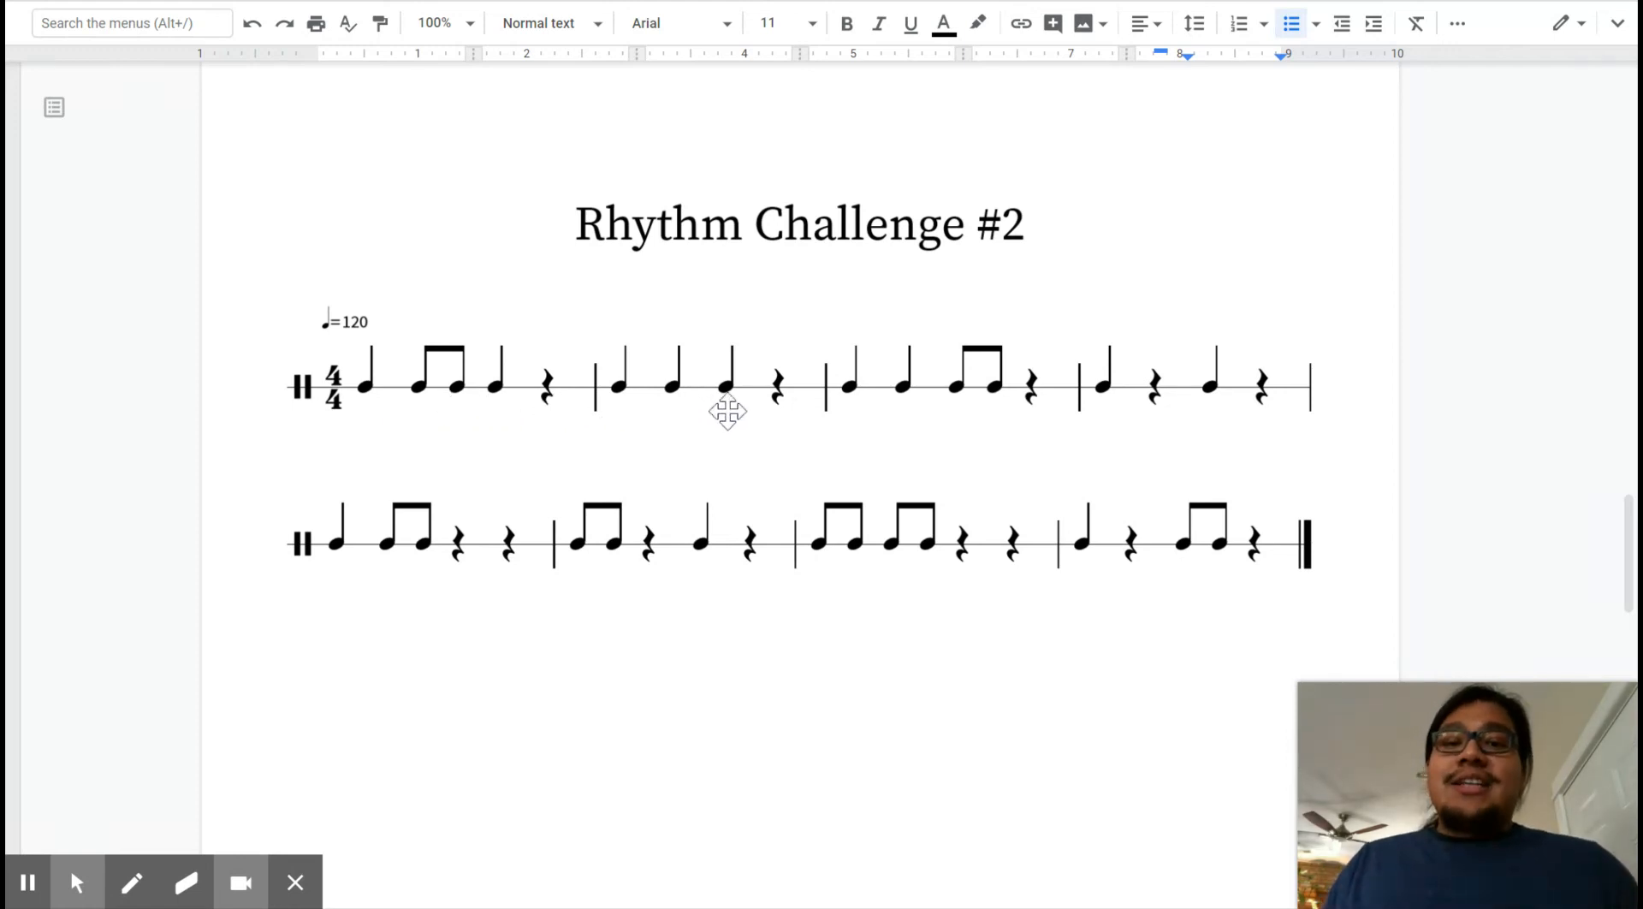
pyautogui.moveTo(903, 410)
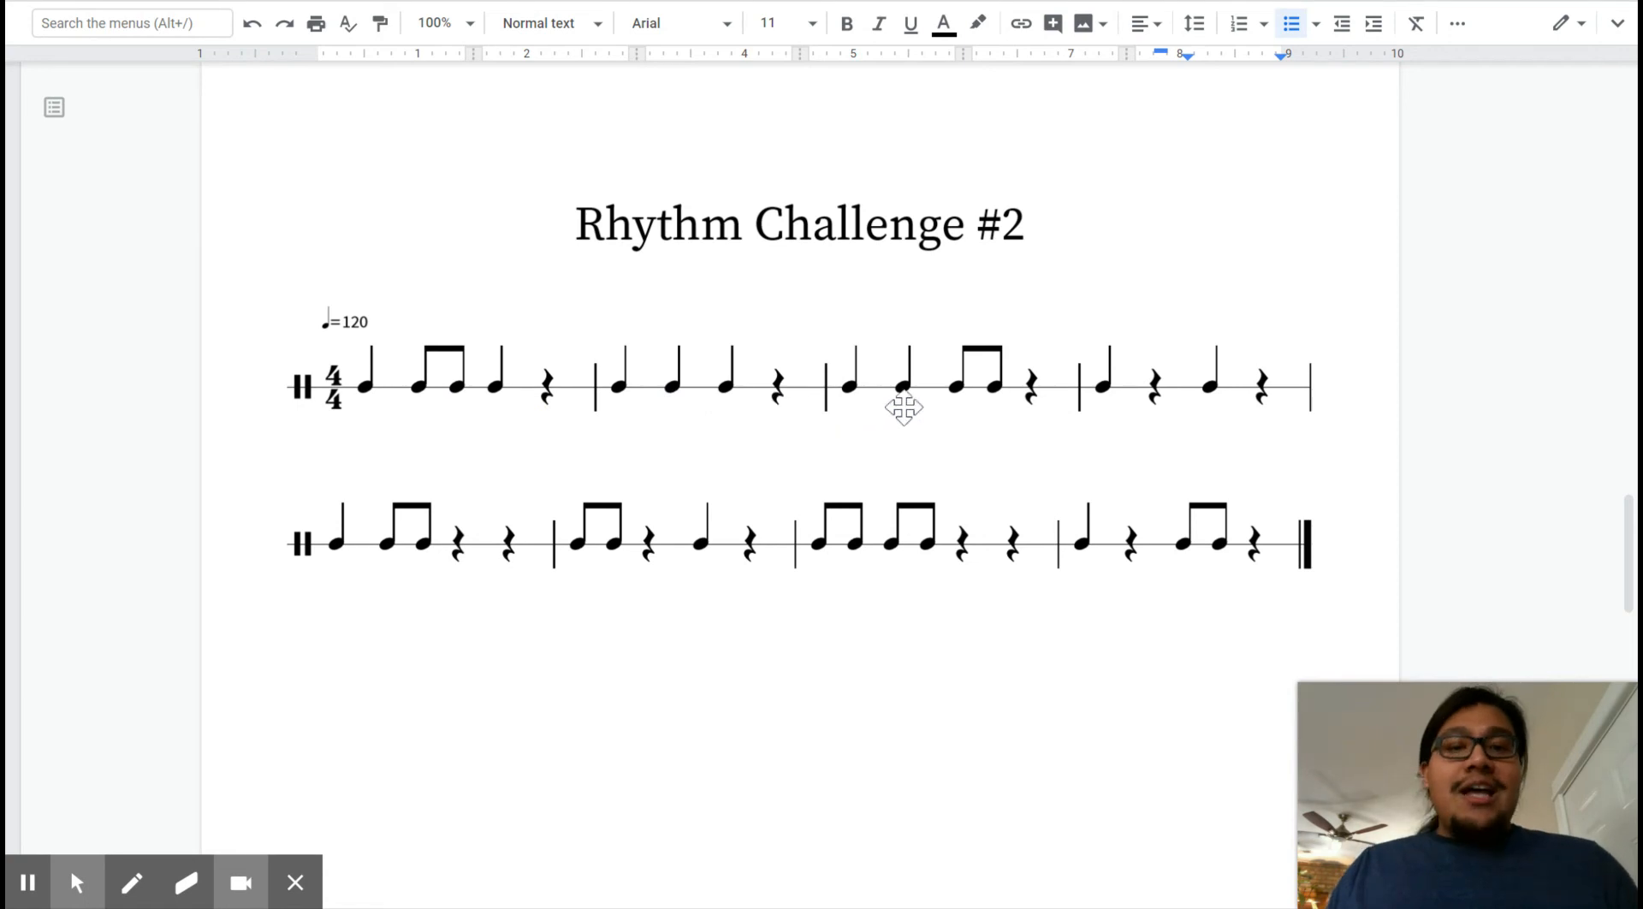
pyautogui.moveTo(1034, 424)
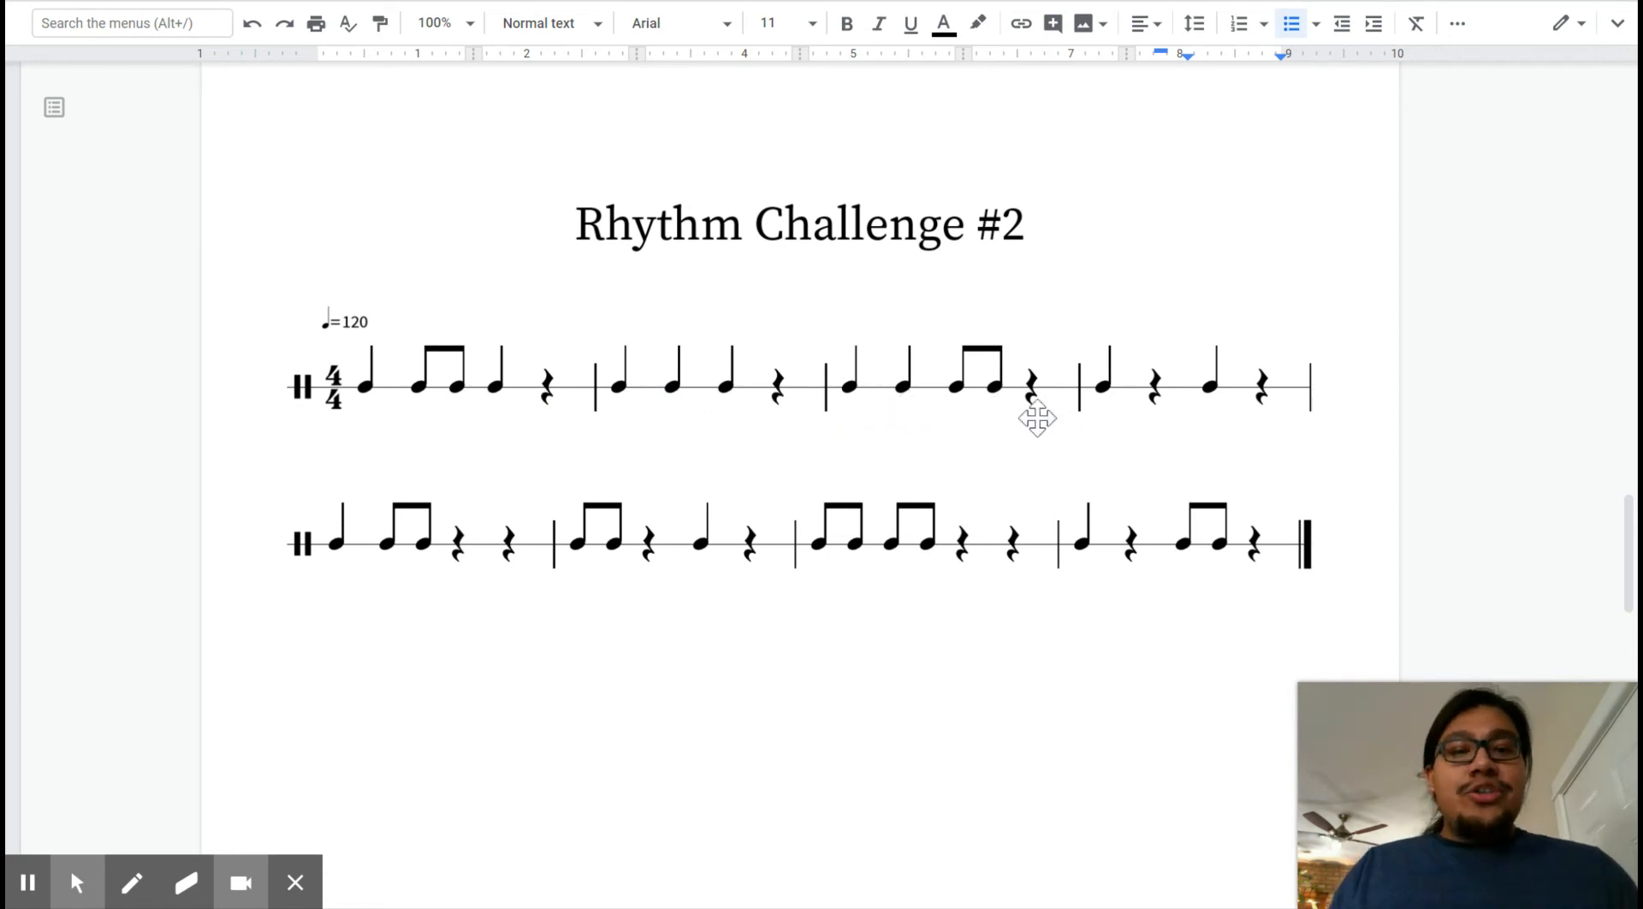
pyautogui.moveTo(1206, 424)
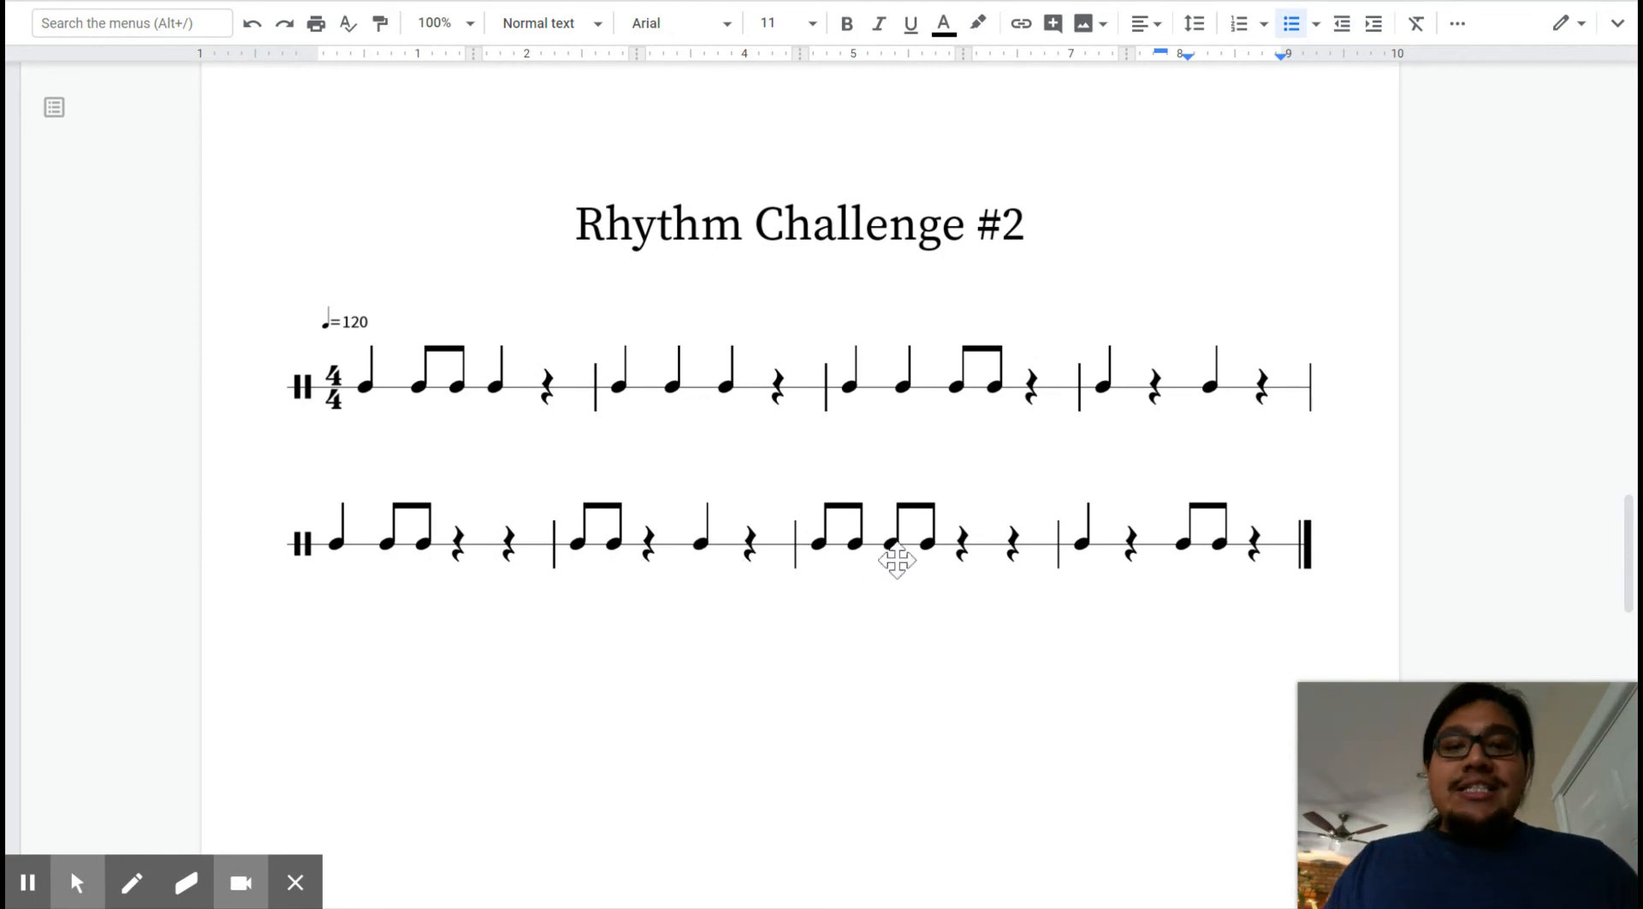
pyautogui.moveTo(1032, 583)
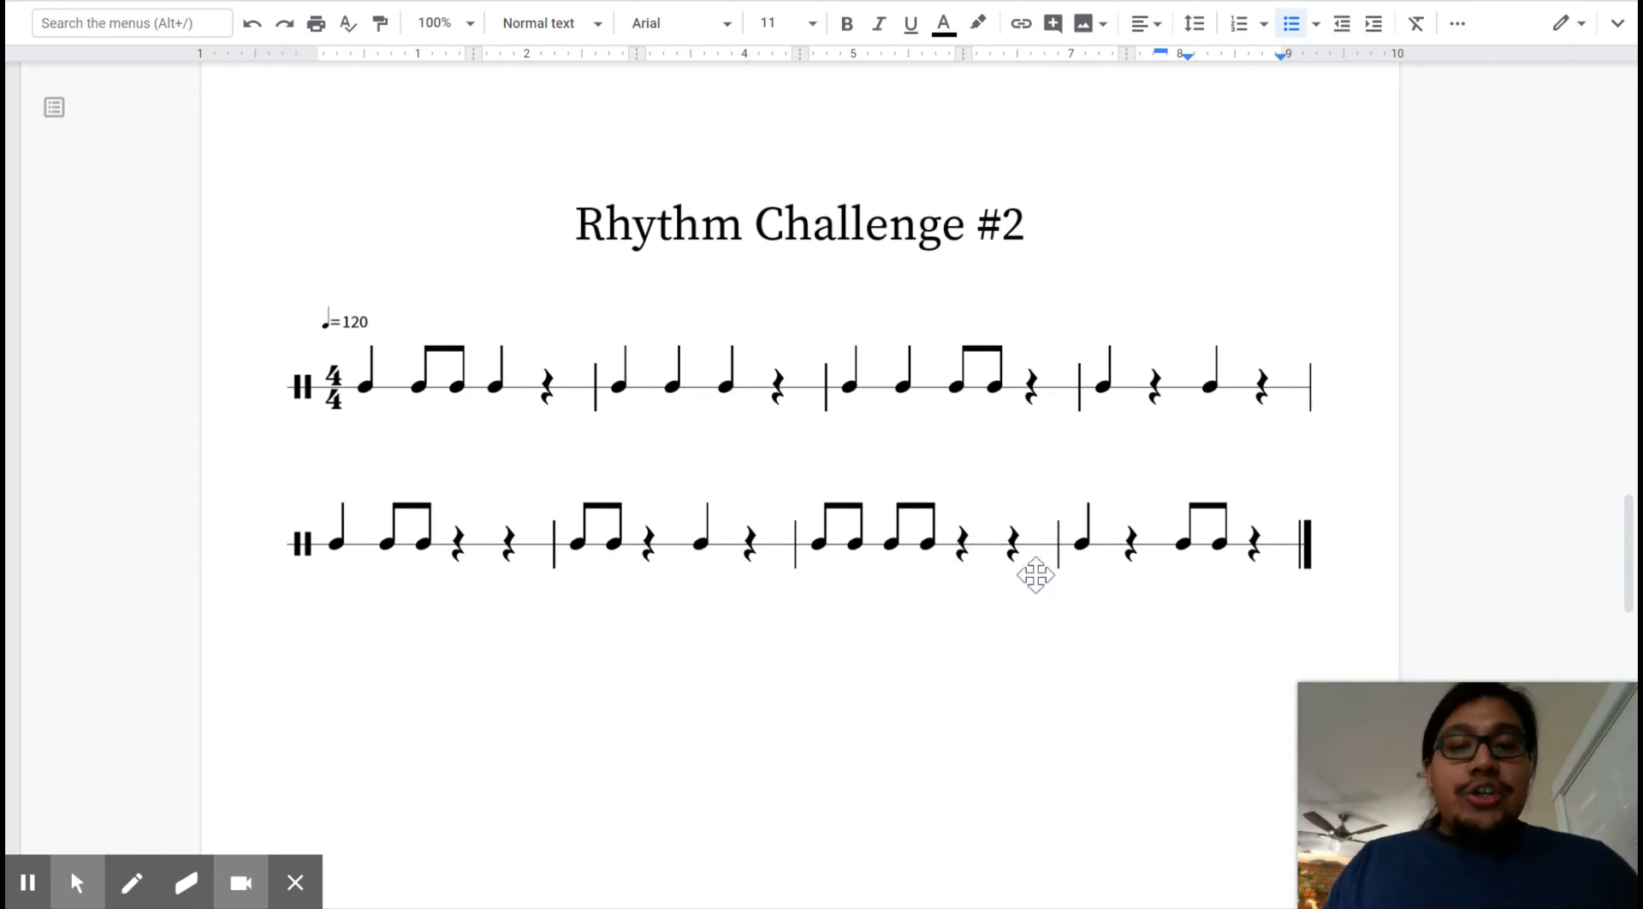
pyautogui.moveTo(1169, 584)
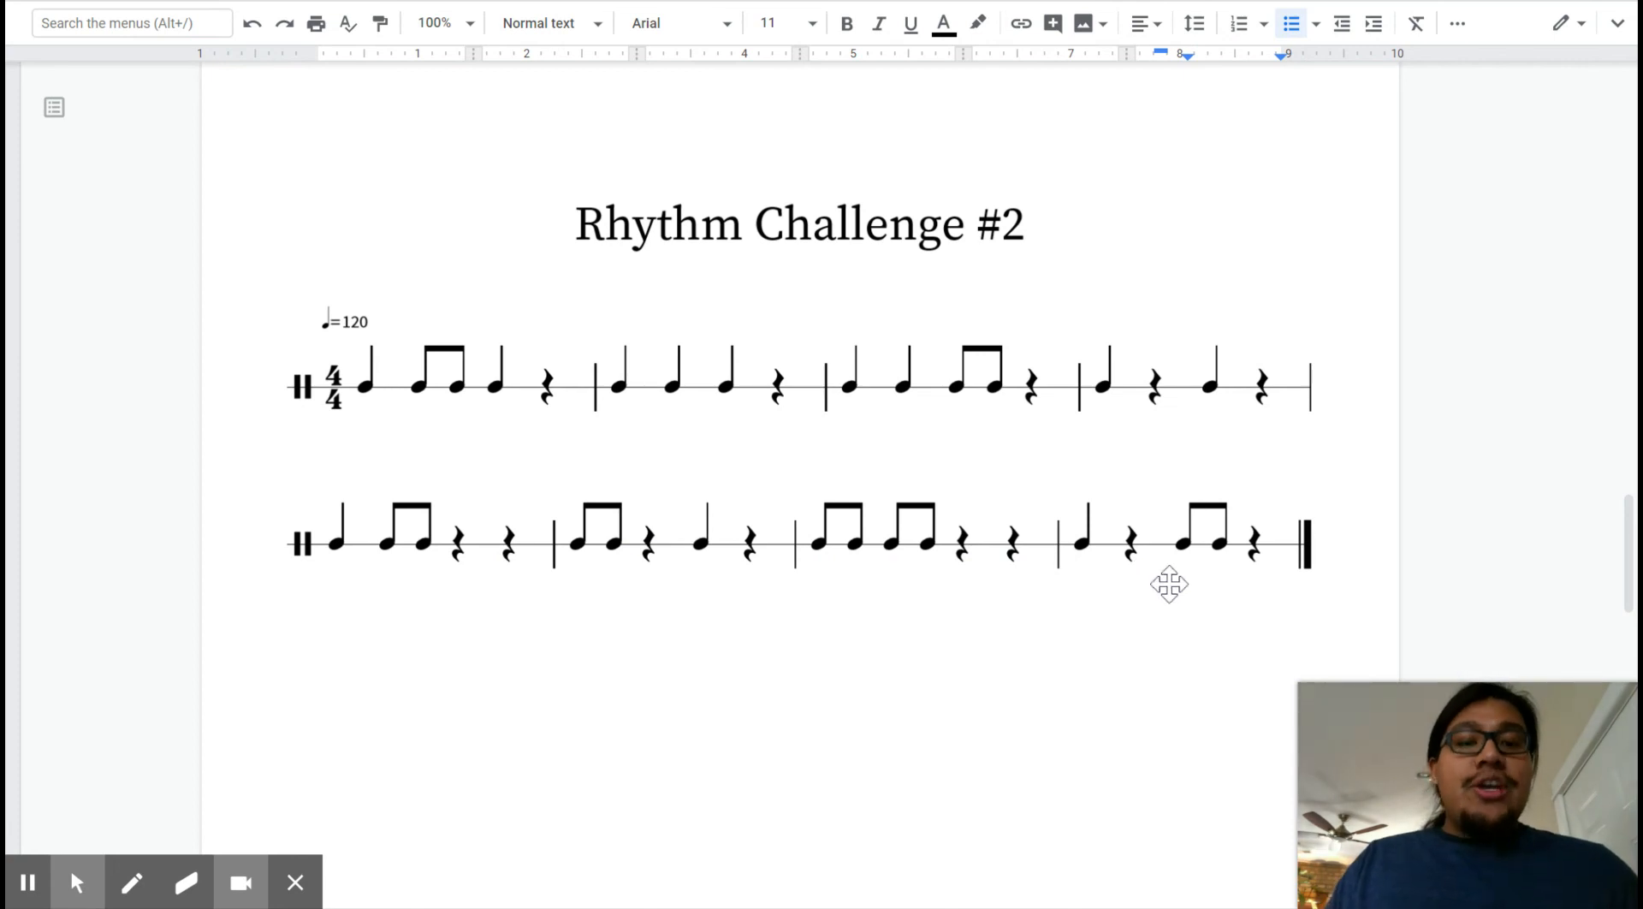
pyautogui.moveTo(1260, 580)
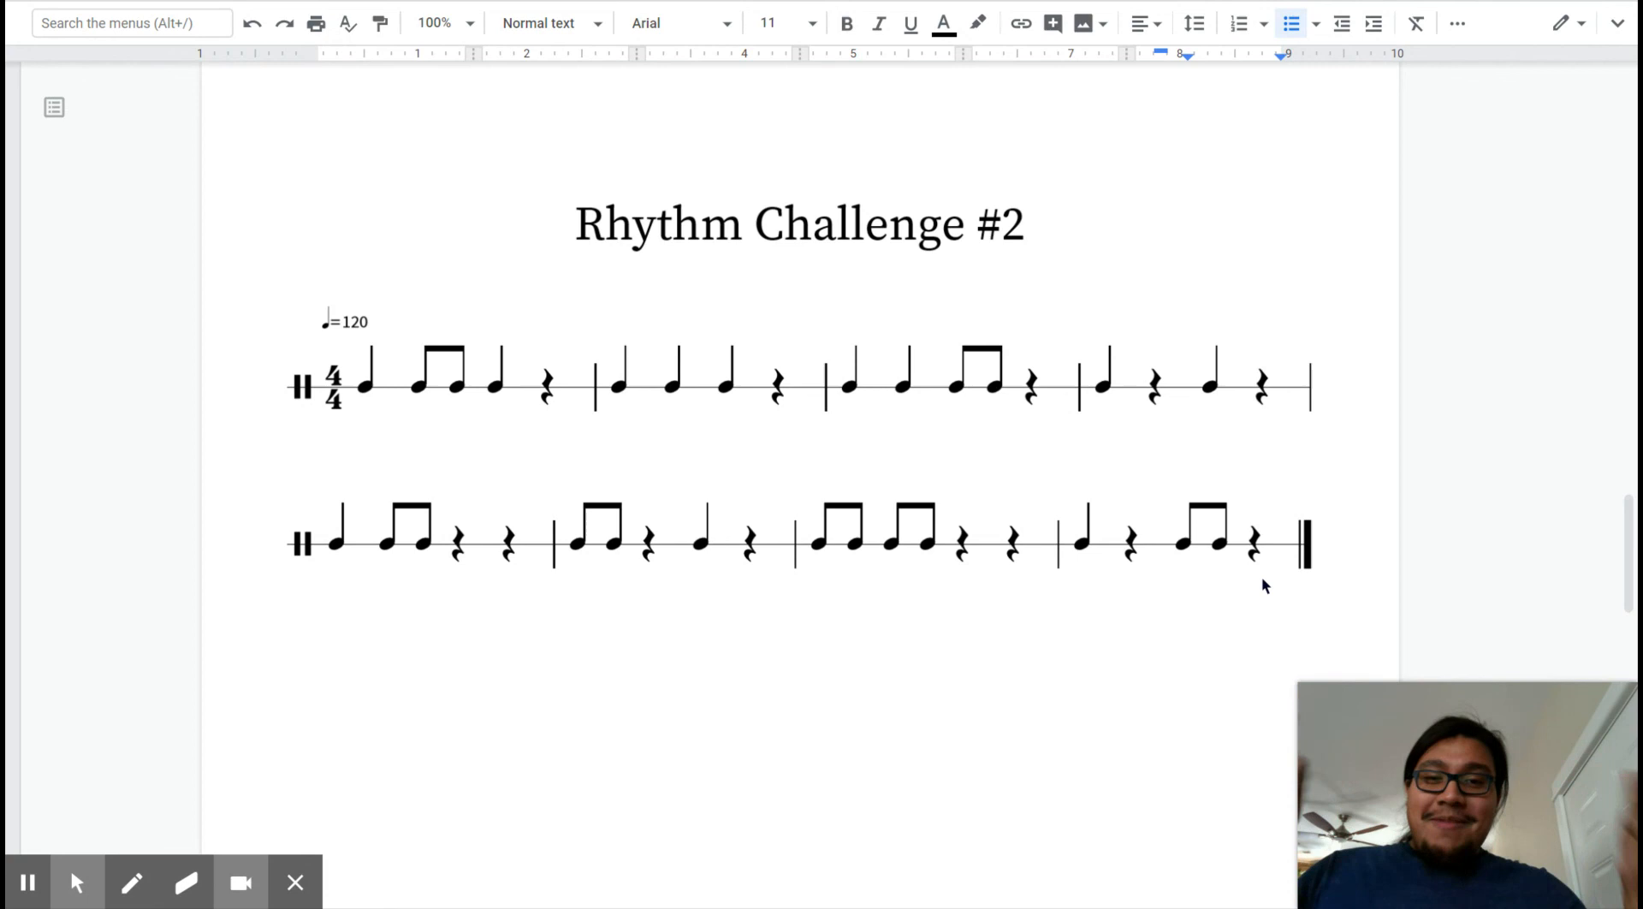
pyautogui.scroll(-3)
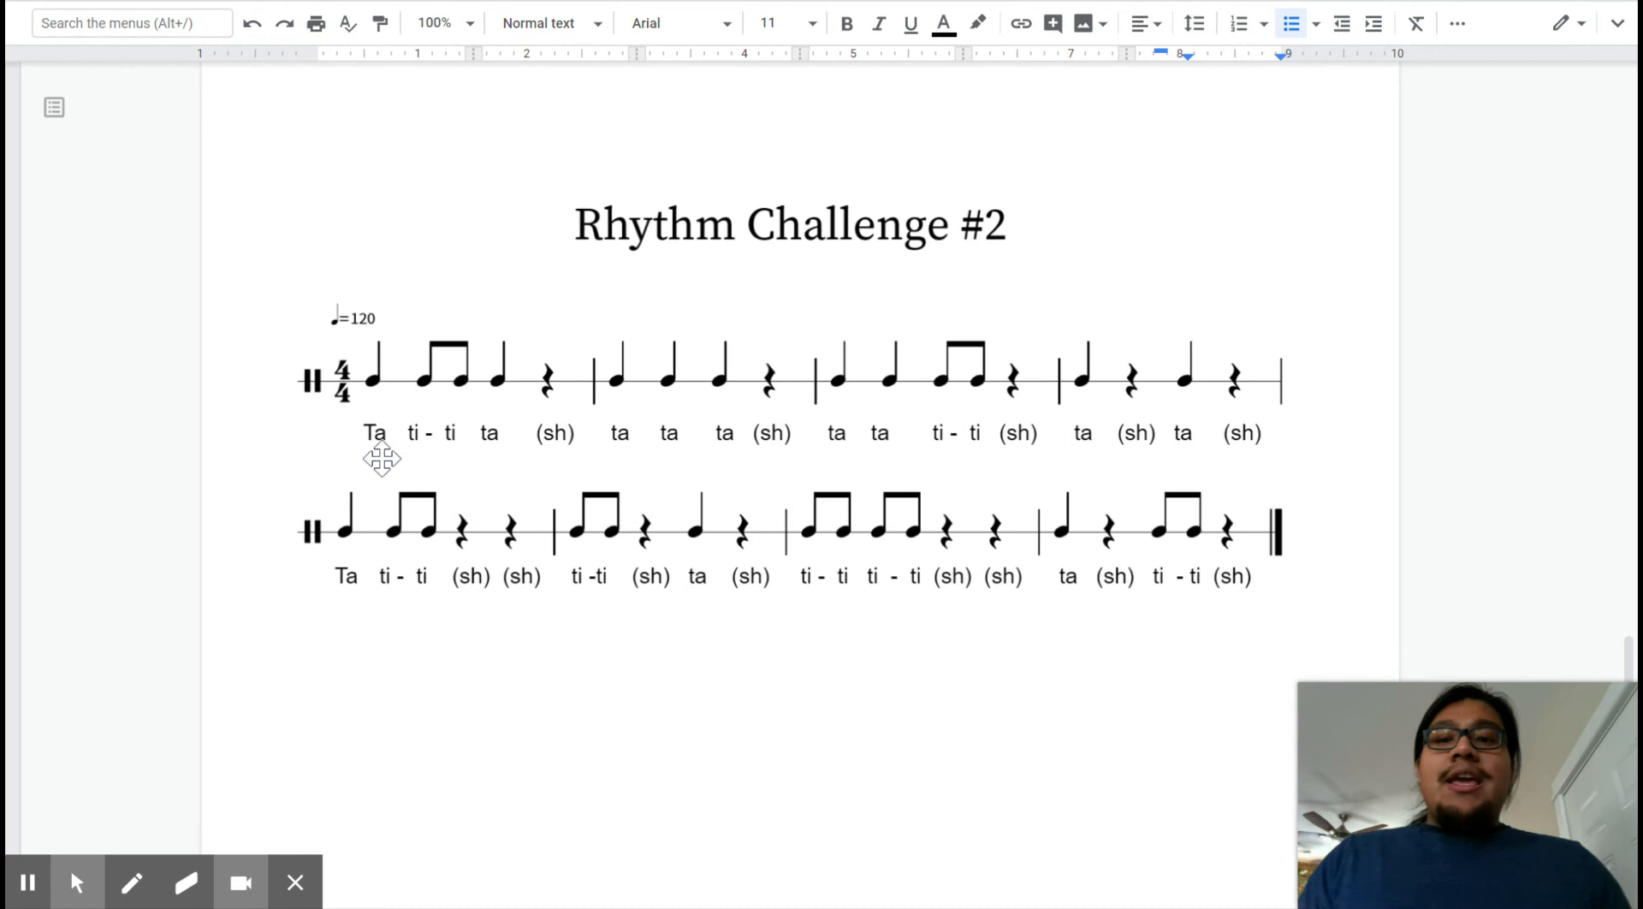
pyautogui.moveTo(413, 457)
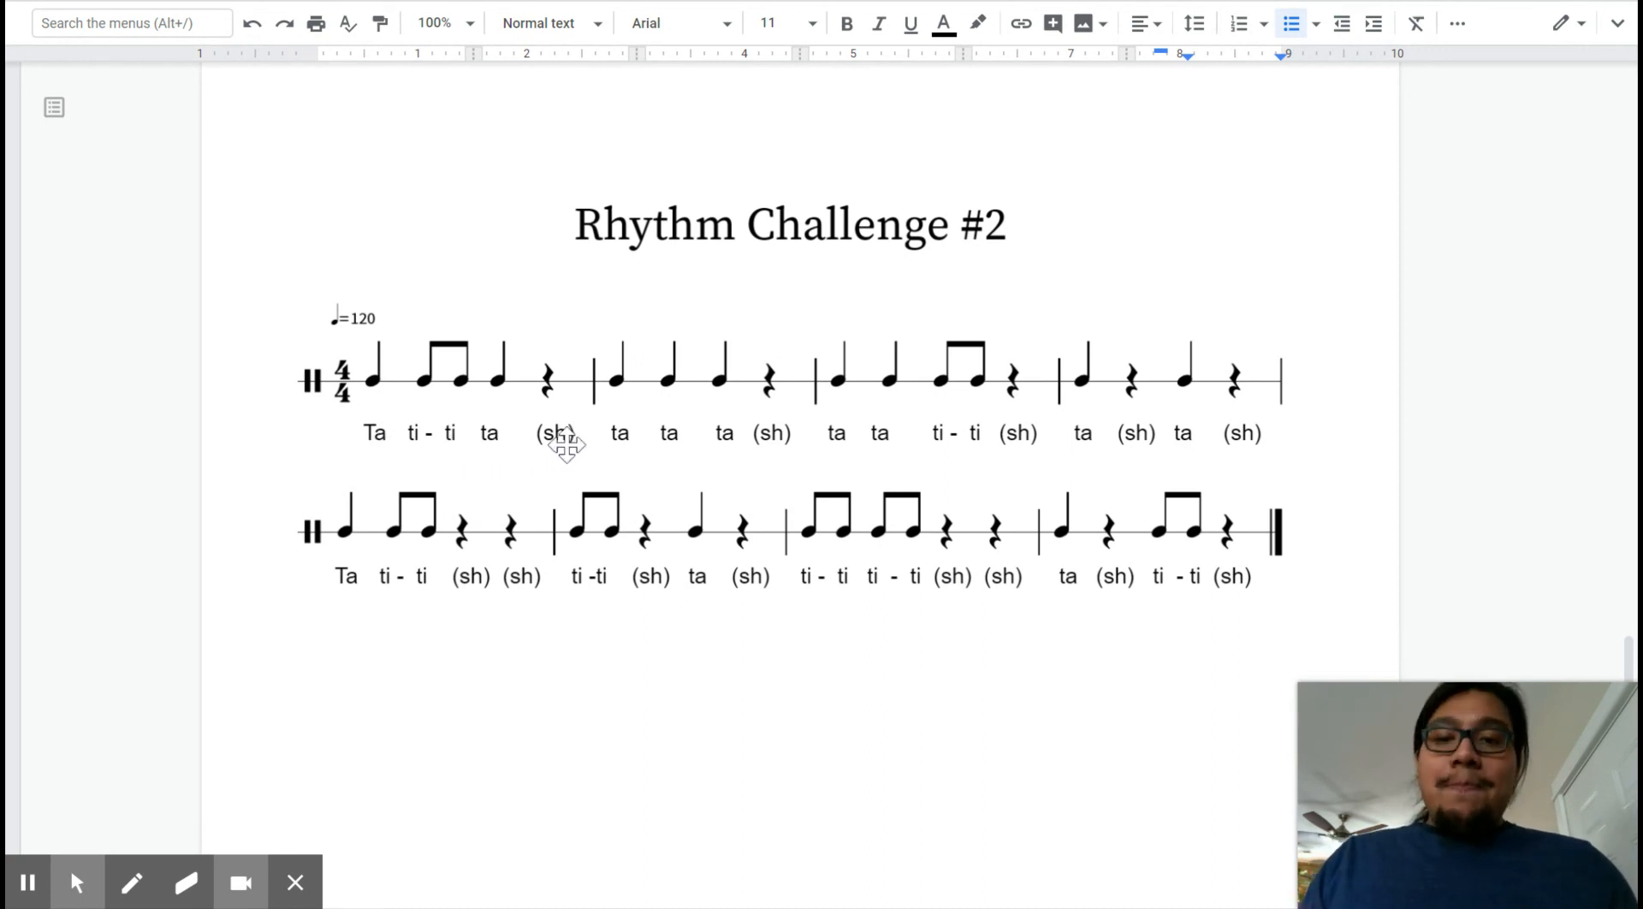
pyautogui.moveTo(735, 433)
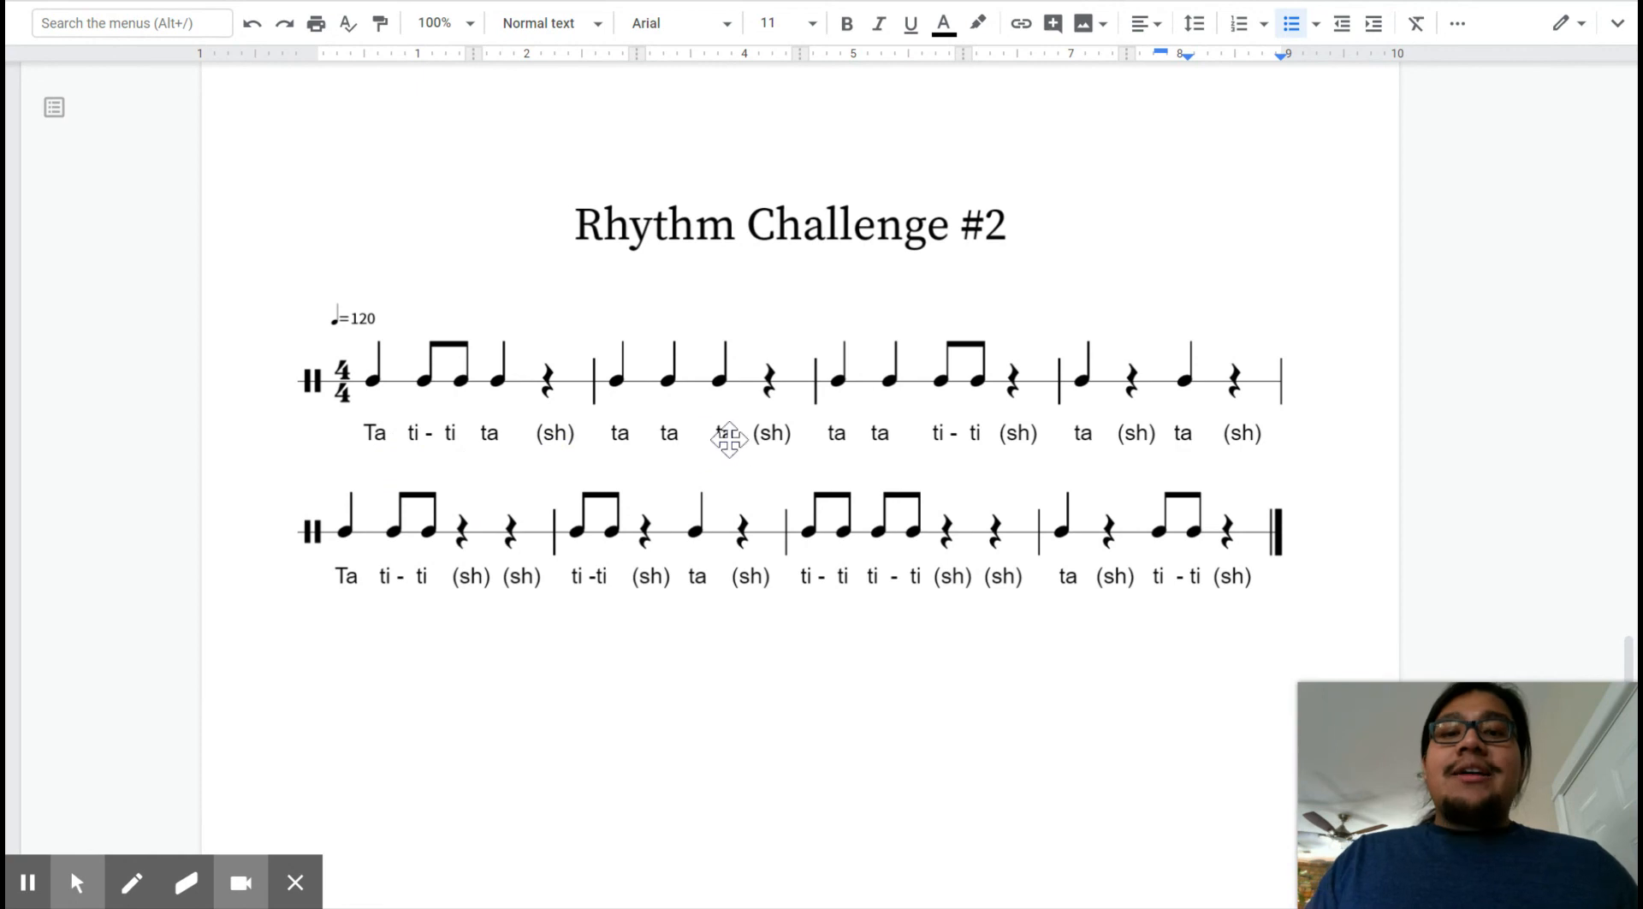
pyautogui.moveTo(863, 448)
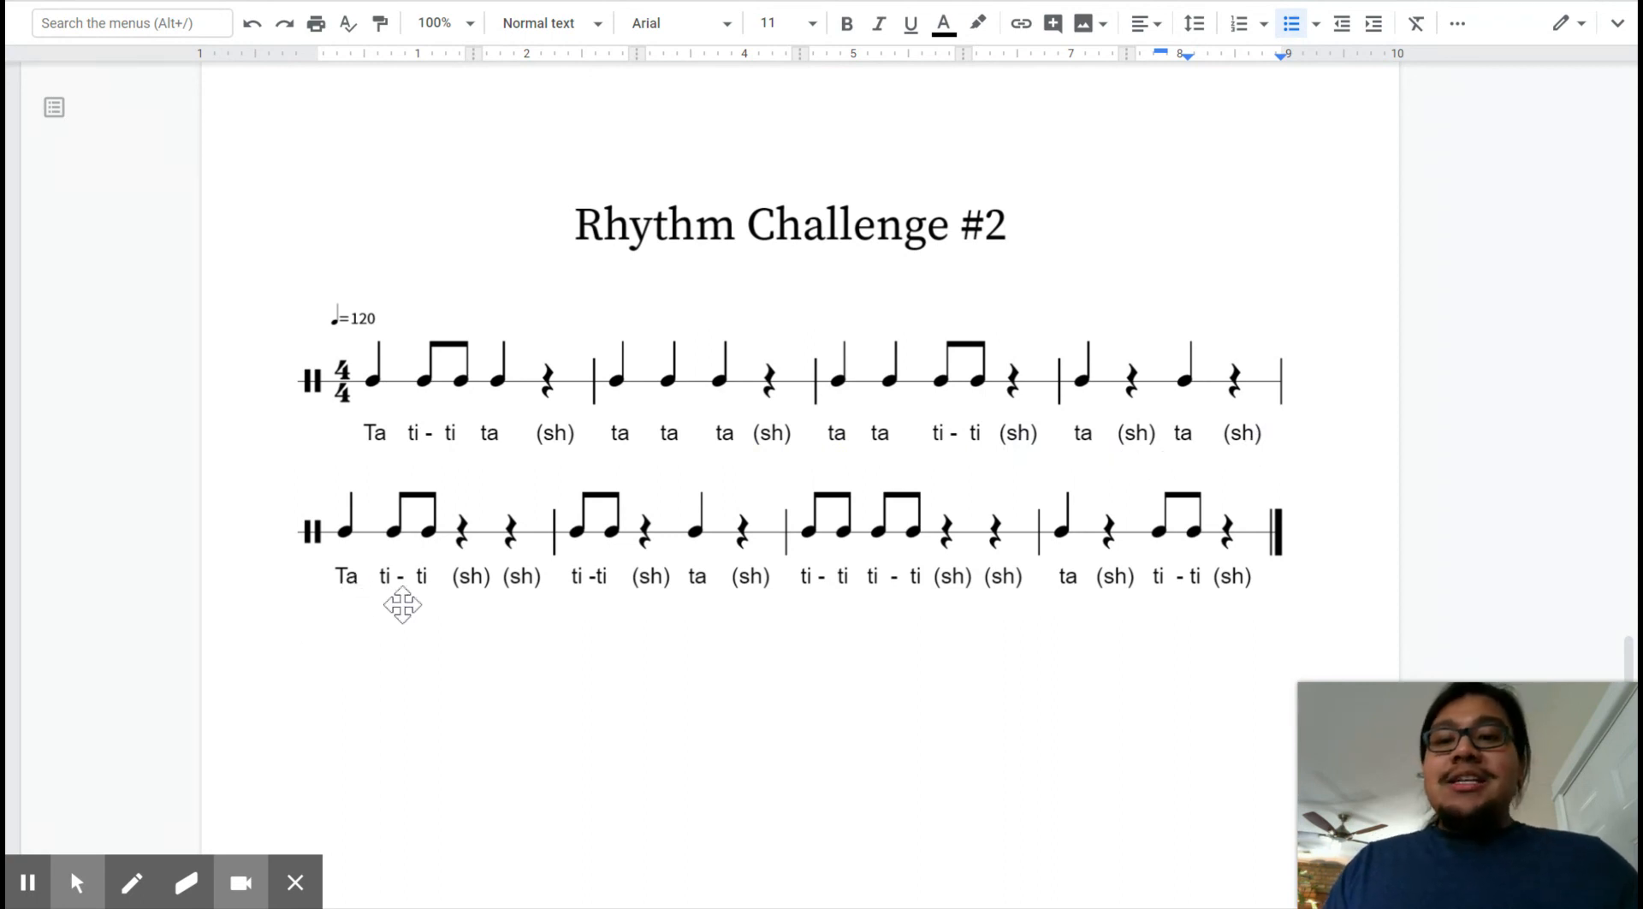
pyautogui.moveTo(613, 596)
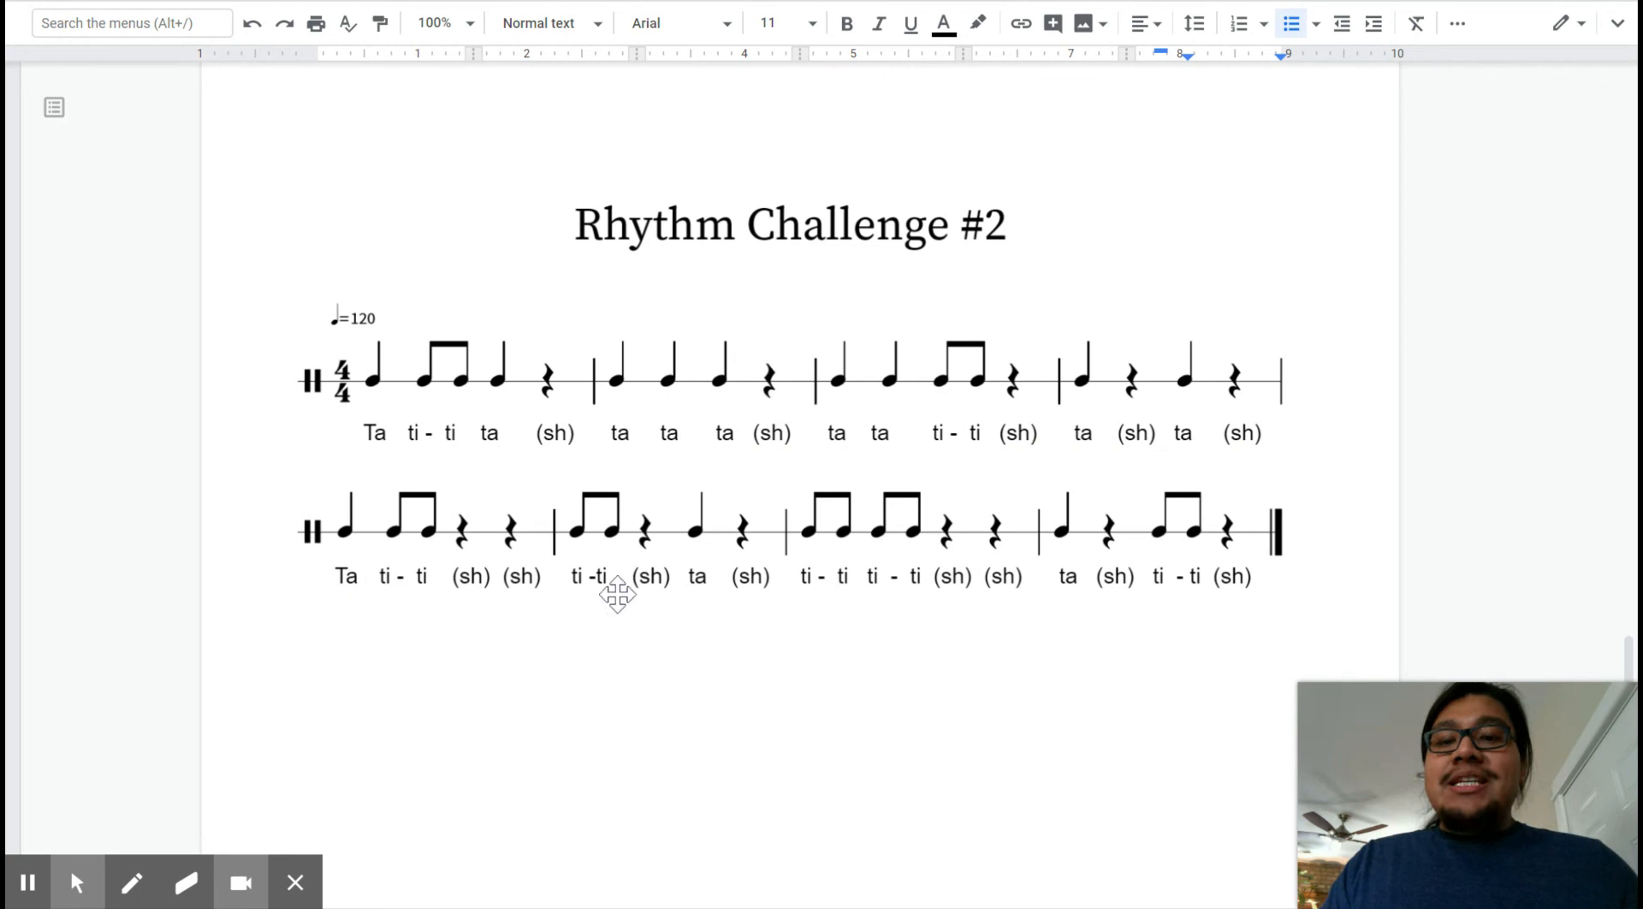
pyautogui.moveTo(752, 609)
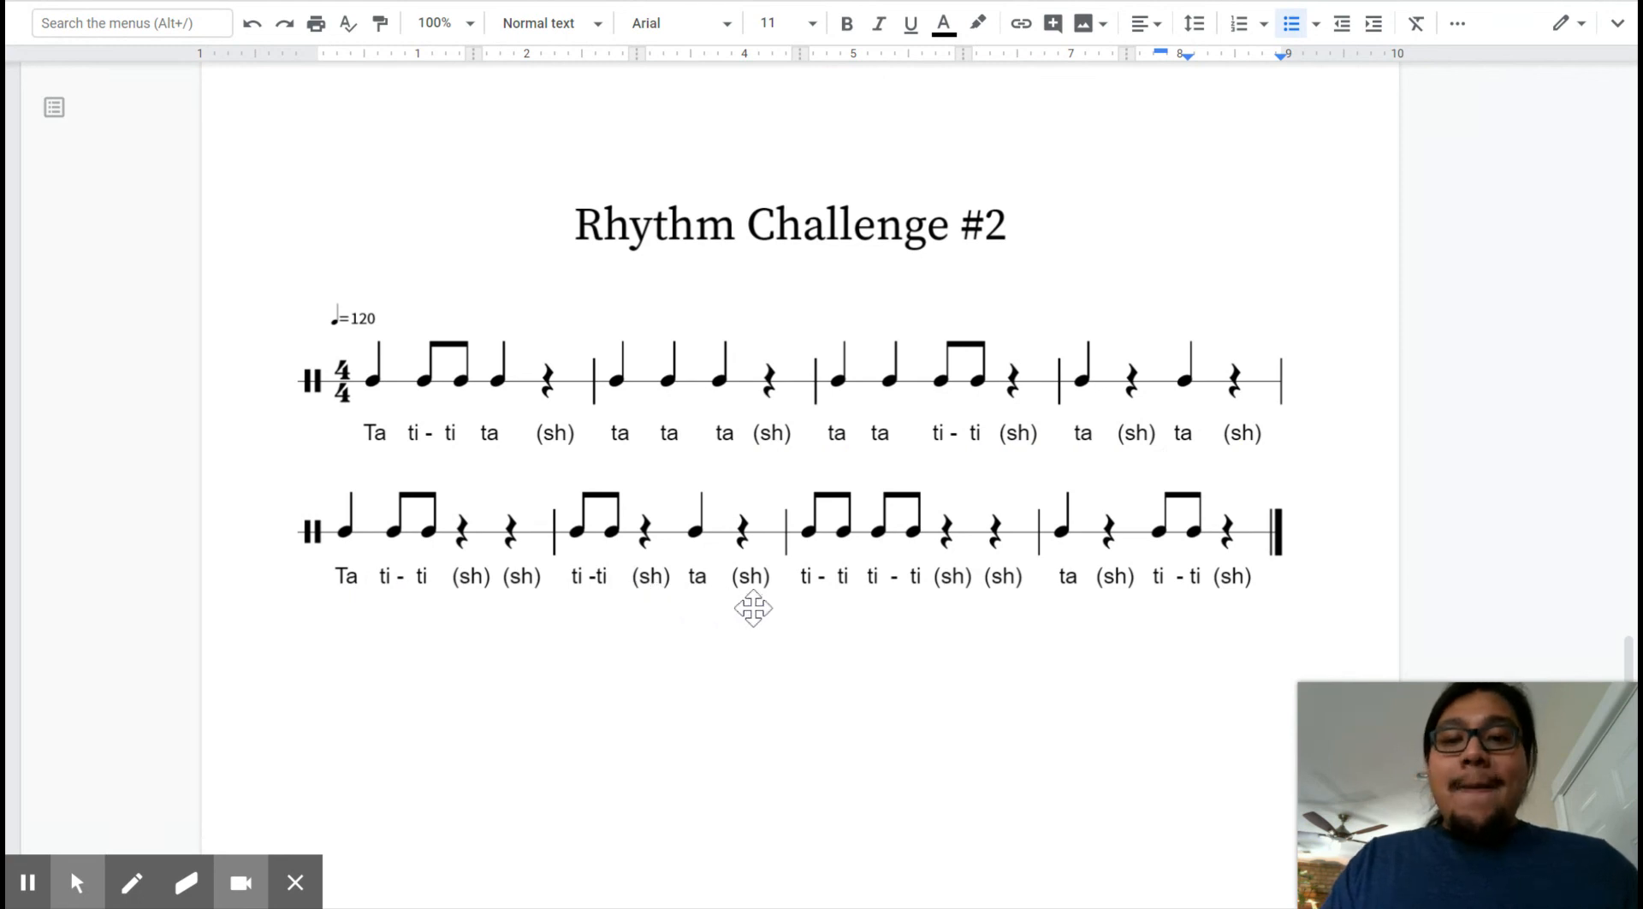
pyautogui.moveTo(928, 596)
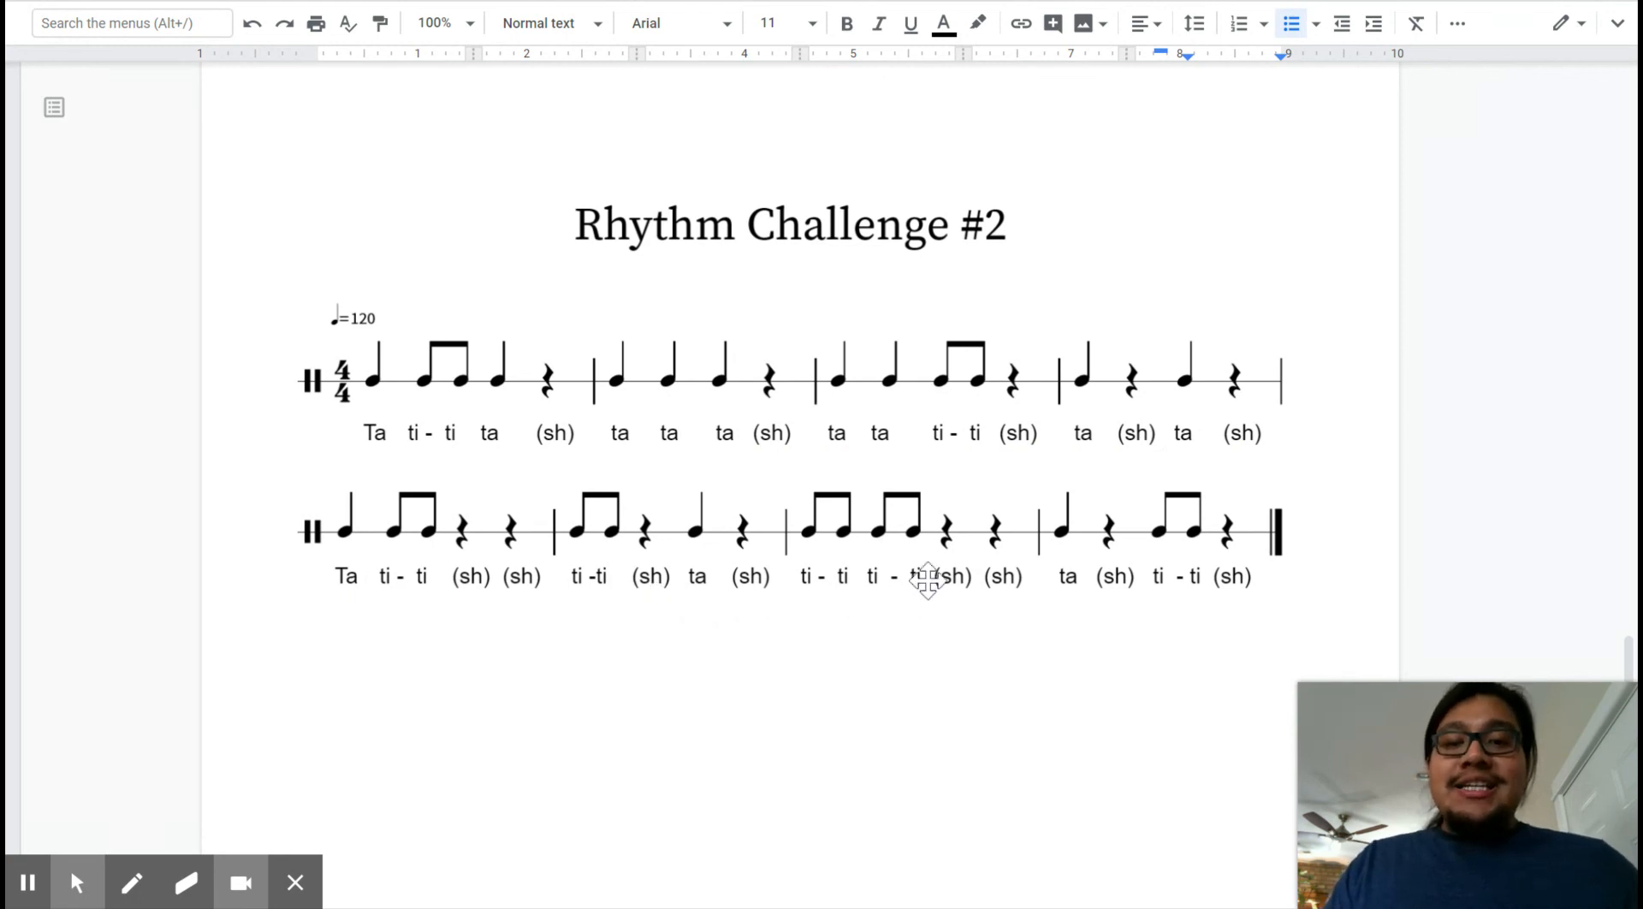